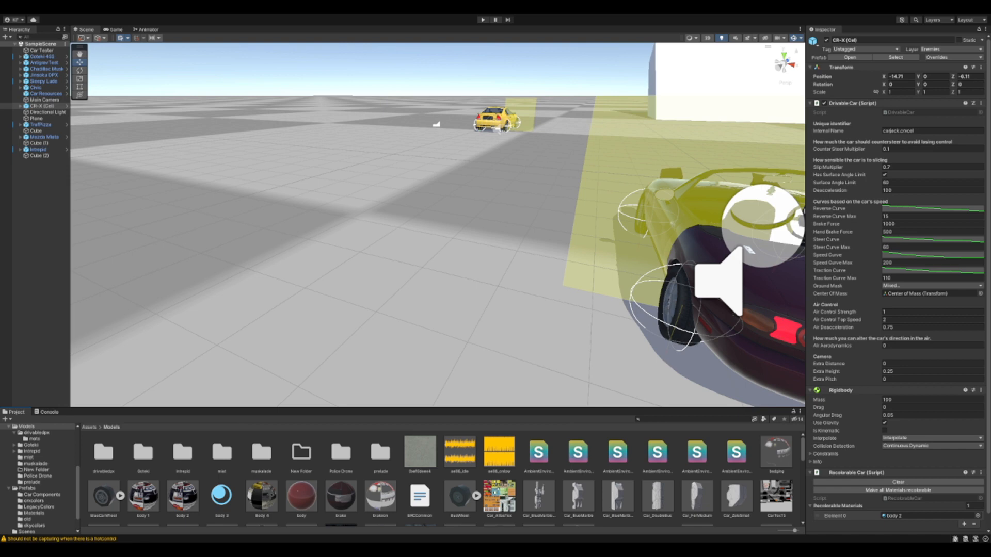
- Browse to the top-level Assets and select the Prefabs folder
scroll("down", 3)
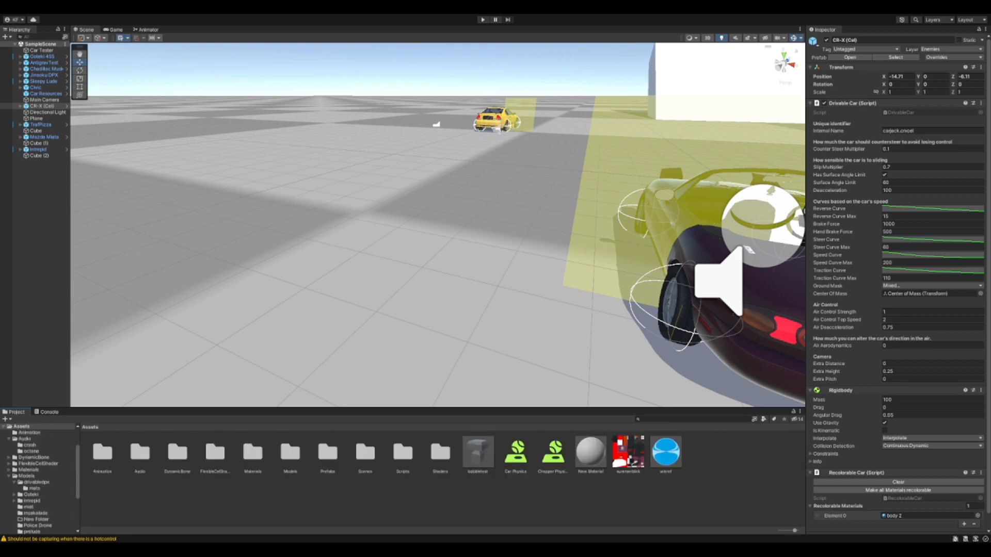
left_click(327, 452)
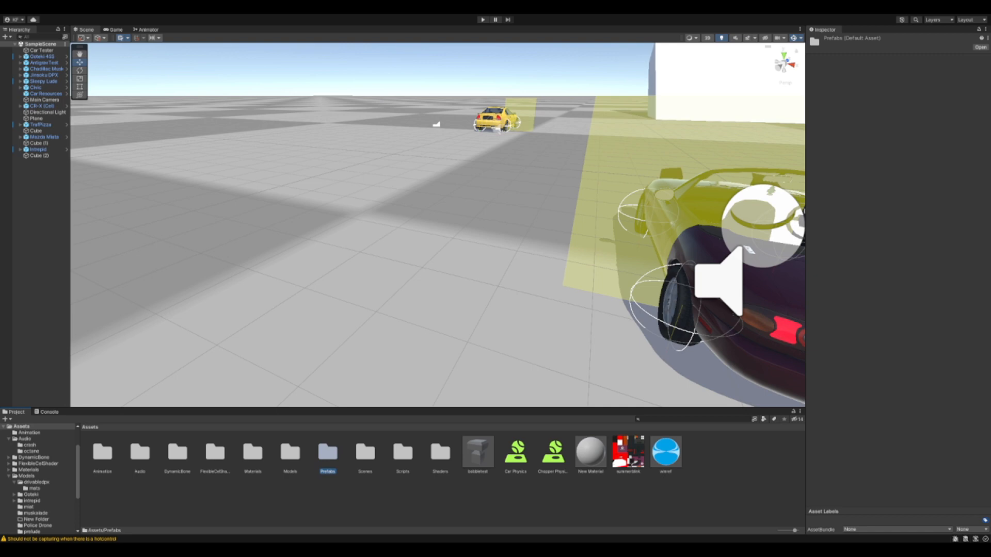
- Enter the Prefabs folder and show the Kogey Civic prefab's Inspector with its AssetBundle field
left_click(339, 452)
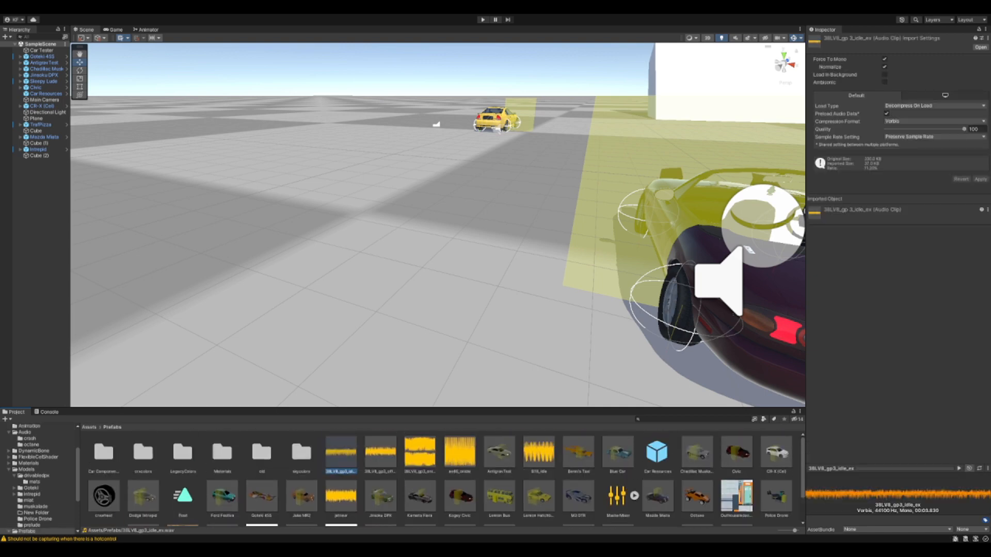
left_click(617, 452)
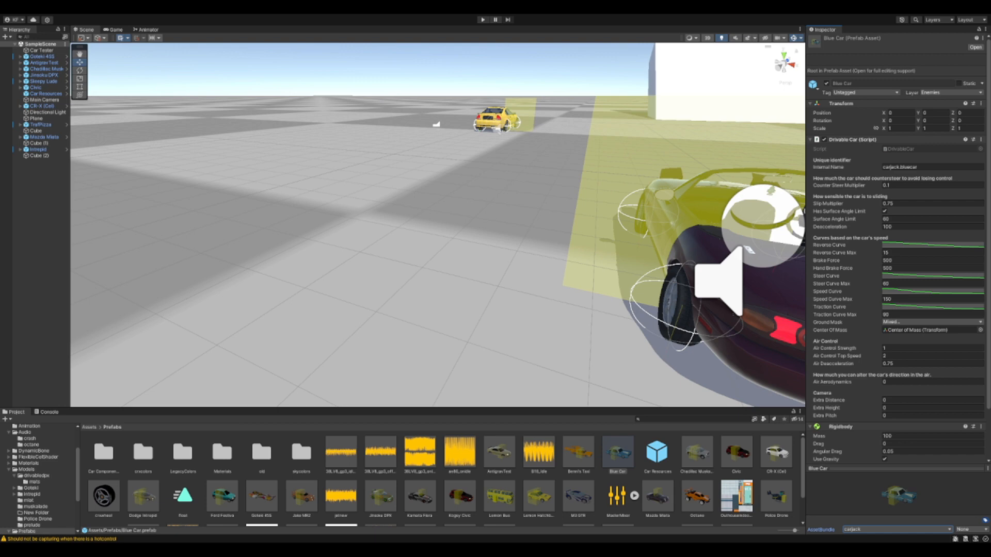
left_click(736, 454)
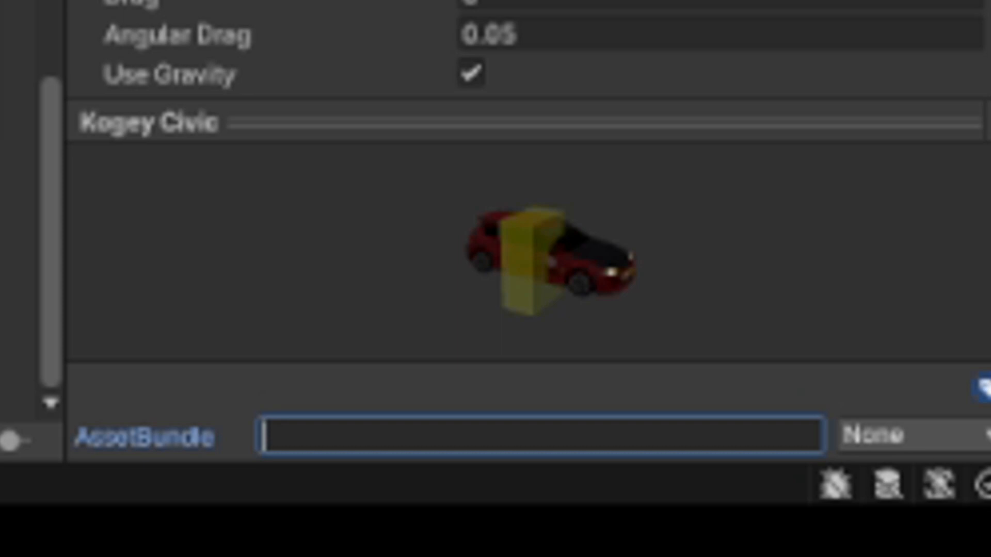
- Assign Kogey Civic a new asset bundle named 'buthole motors.carbundle'
type("bu")
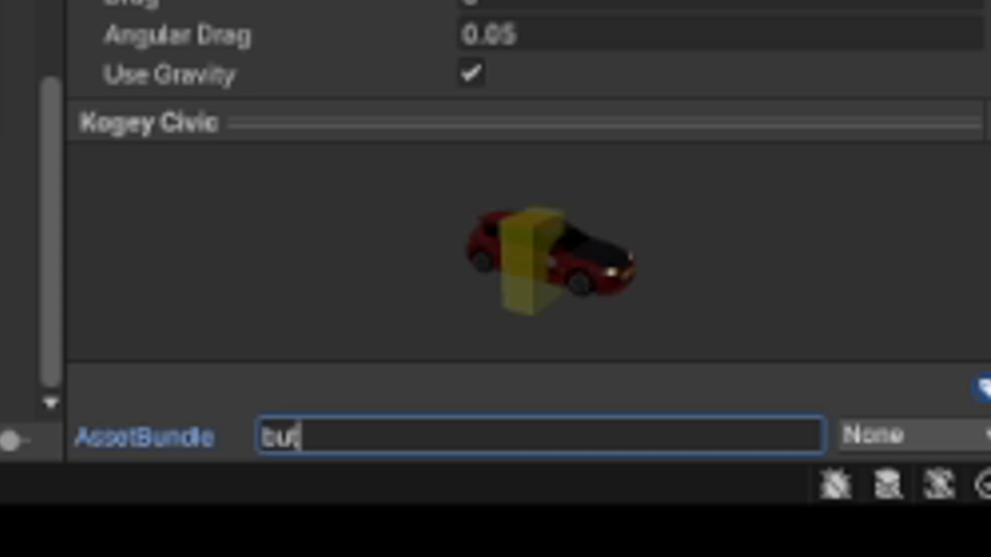
type("thole motors")
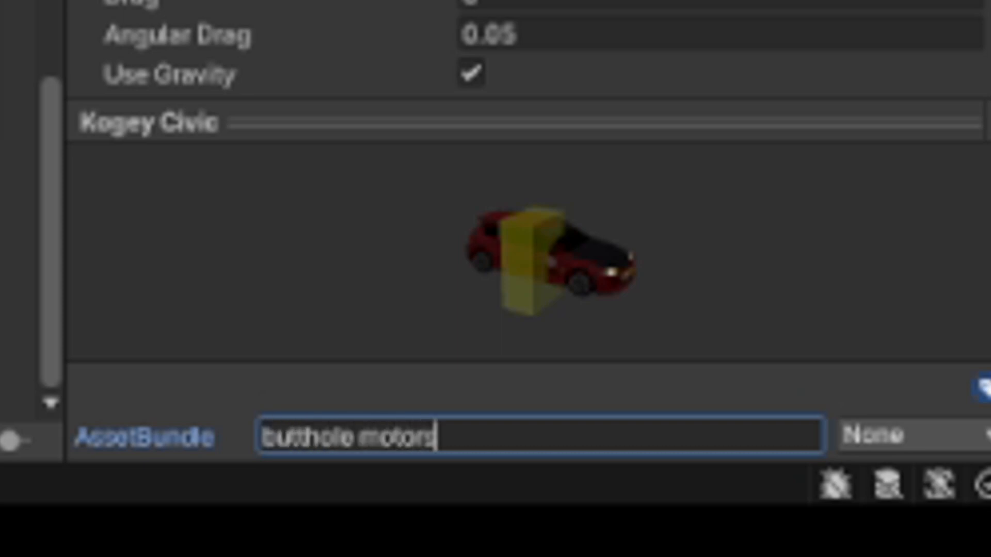
type(".carbundle")
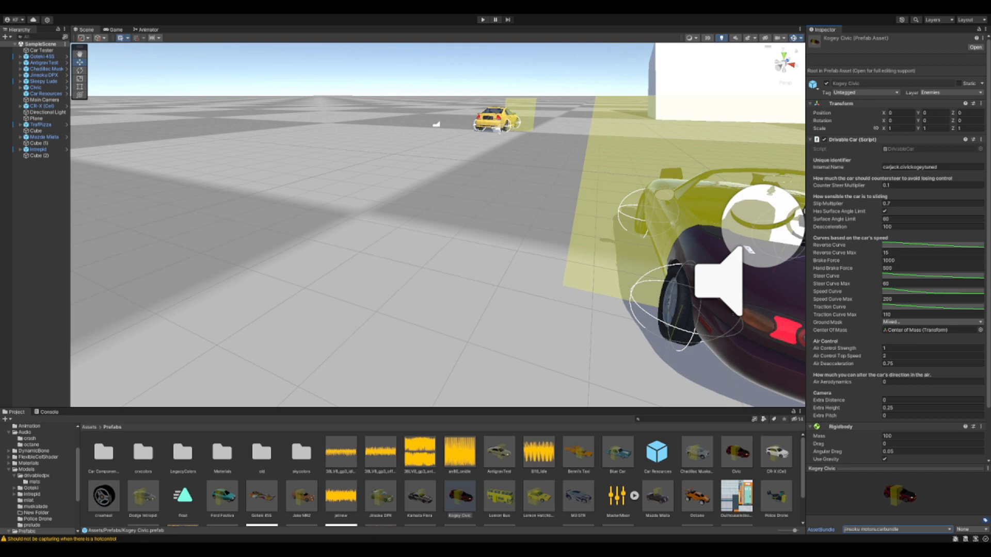
left_click(617, 455)
type("carjack.")
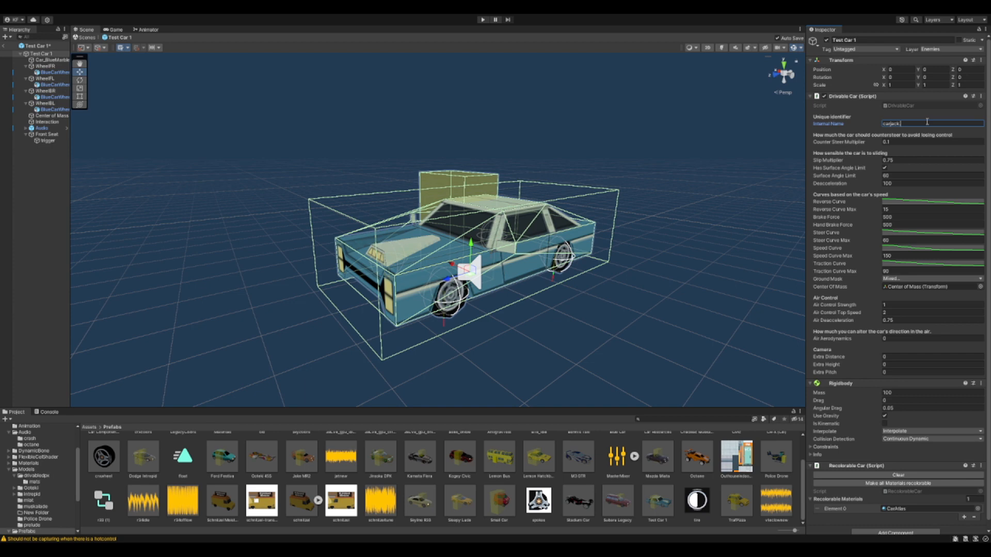
- Set Test Car 1's internal name to carjack.testcar1 and select its blue body mesh
type("testcar1")
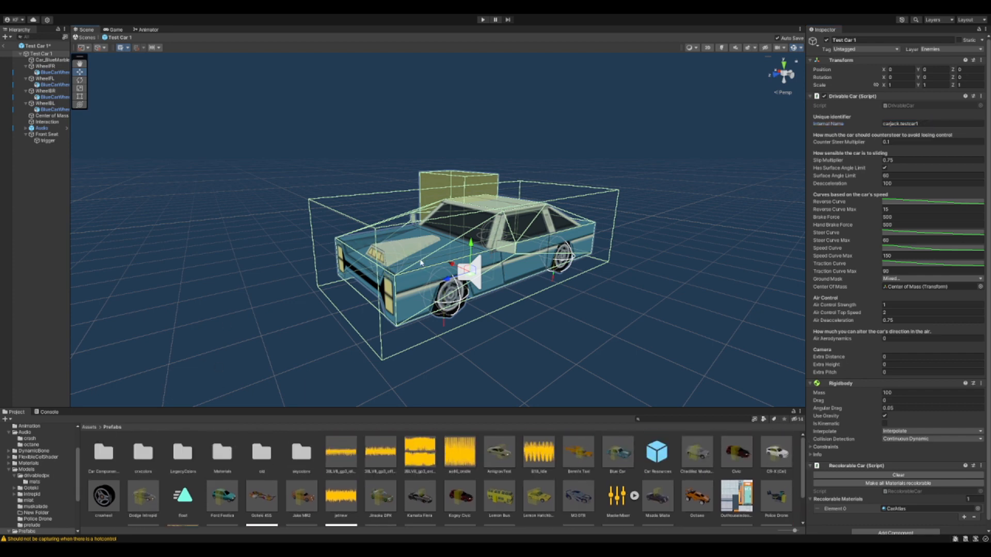
left_click(52, 59)
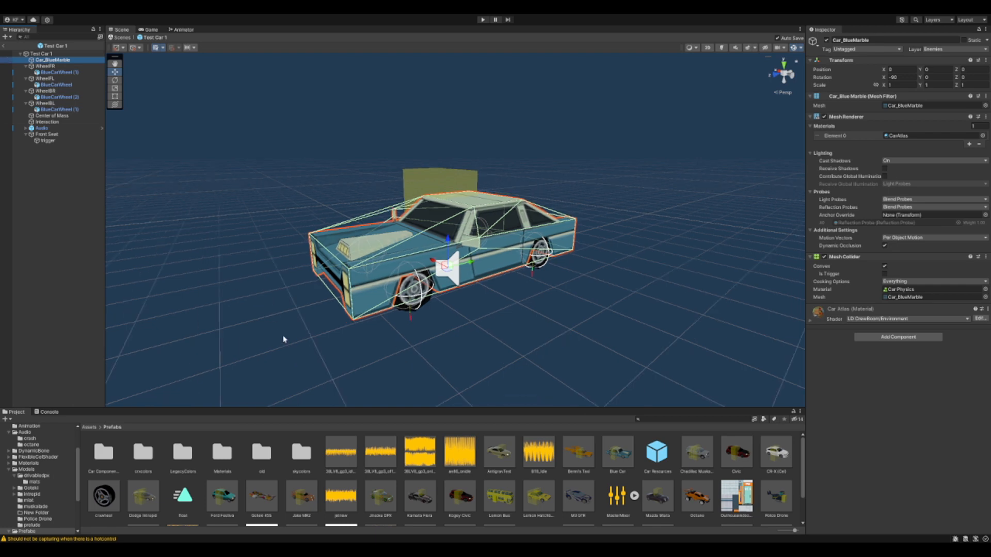
mouse_move(169, 446)
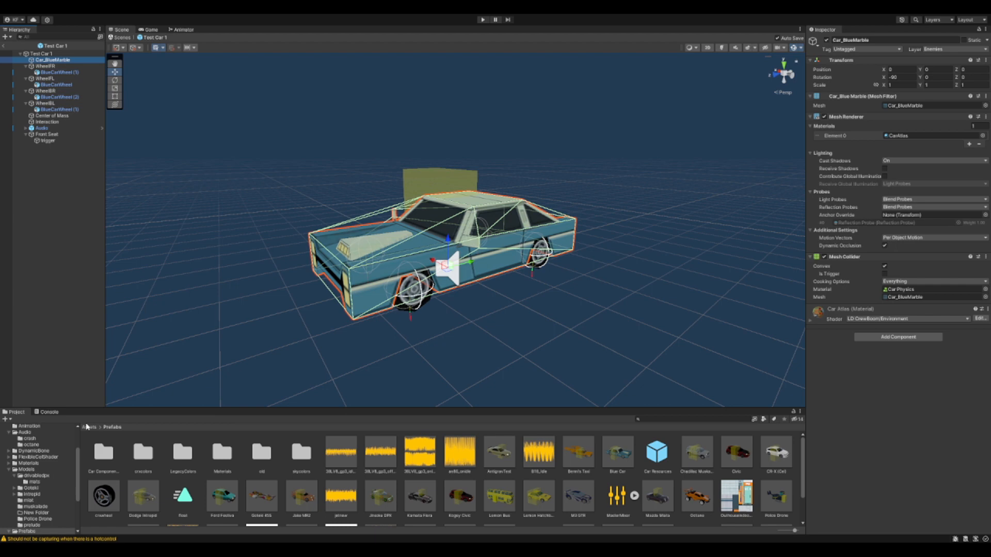
- Add the maroon station wagon model from Models into Test Car 1 and select it for scaling to about 1.19
left_click(27, 475)
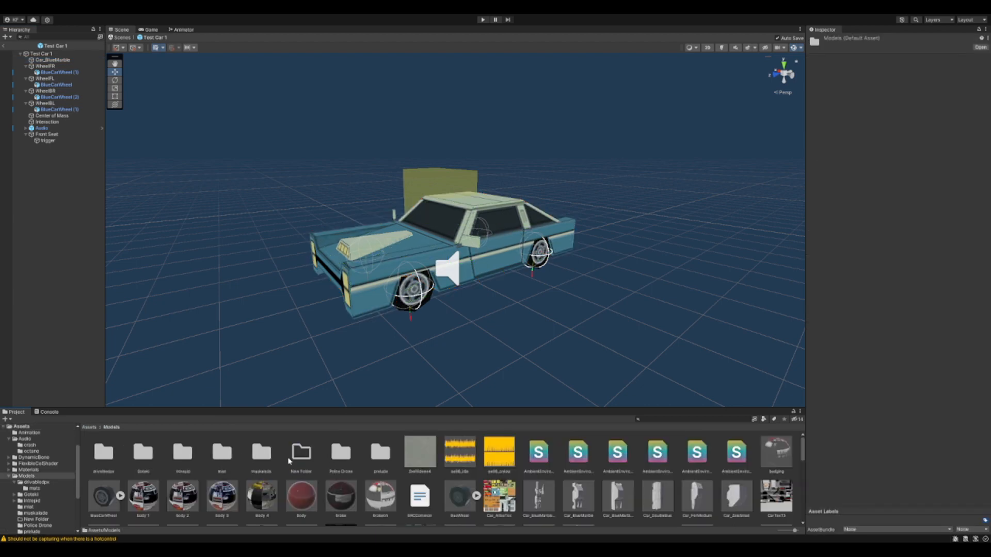
scroll("down", 3)
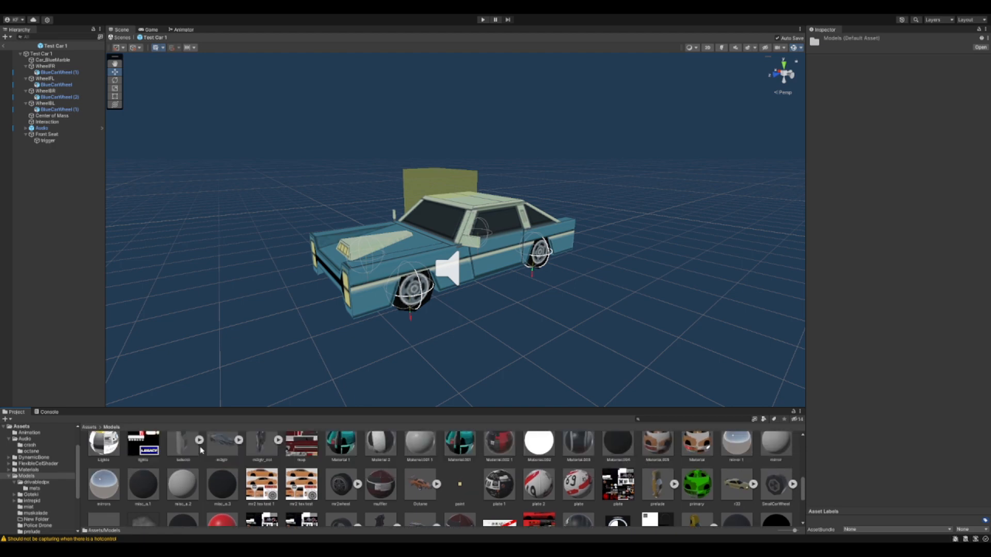
scroll("down", 3)
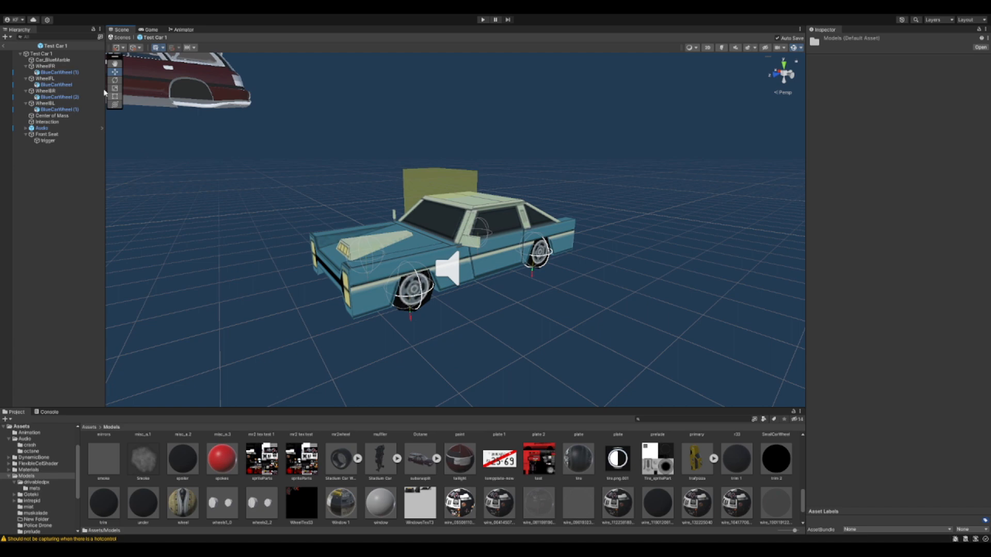
left_click(53, 59)
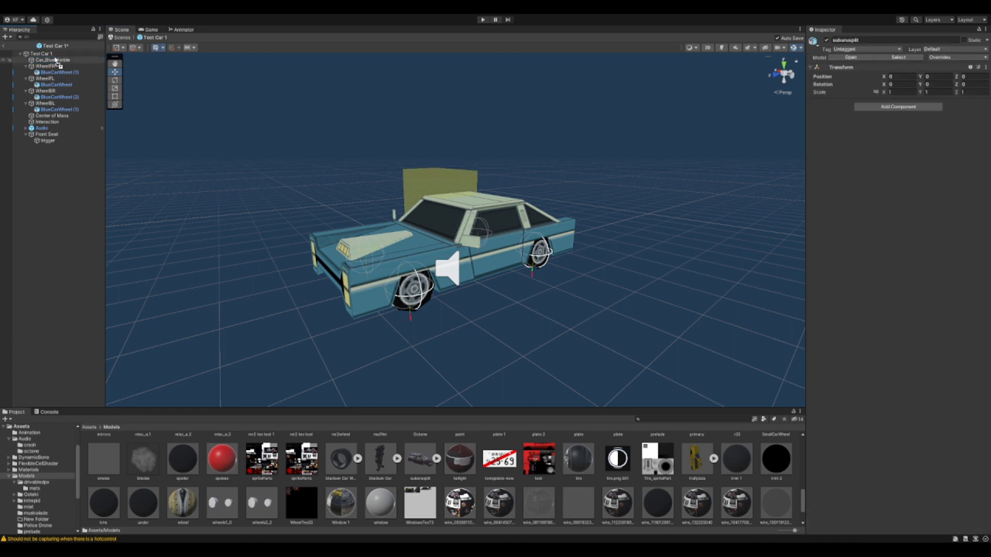
left_click(47, 60)
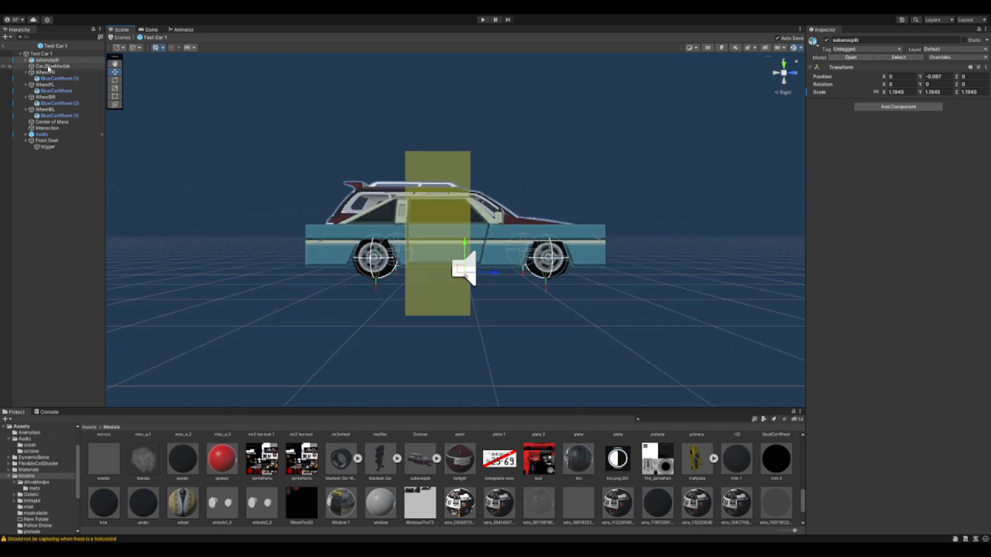
- Select the old Car_BlueMarble body so it can be deleted, leaving only the wagon body
left_click(52, 66)
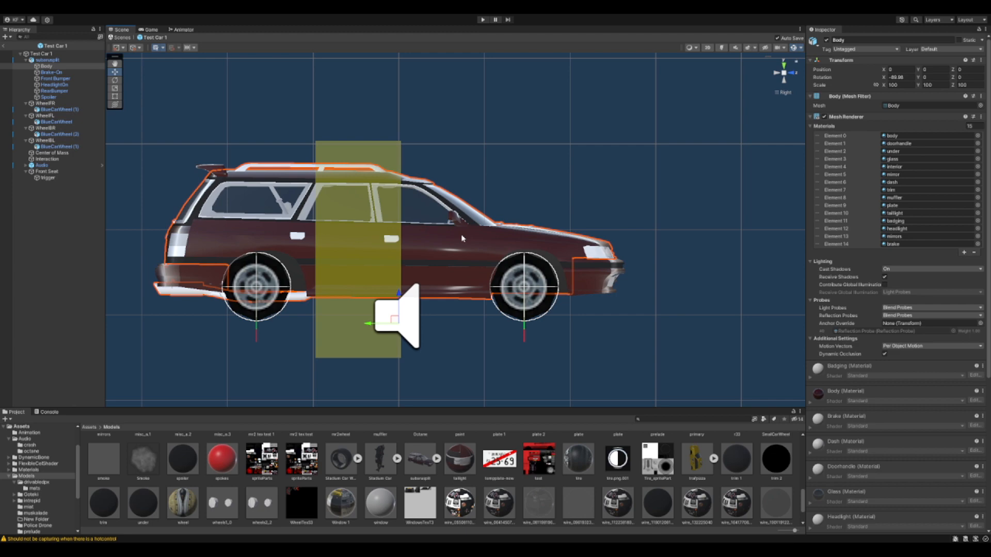
mouse_move(401, 498)
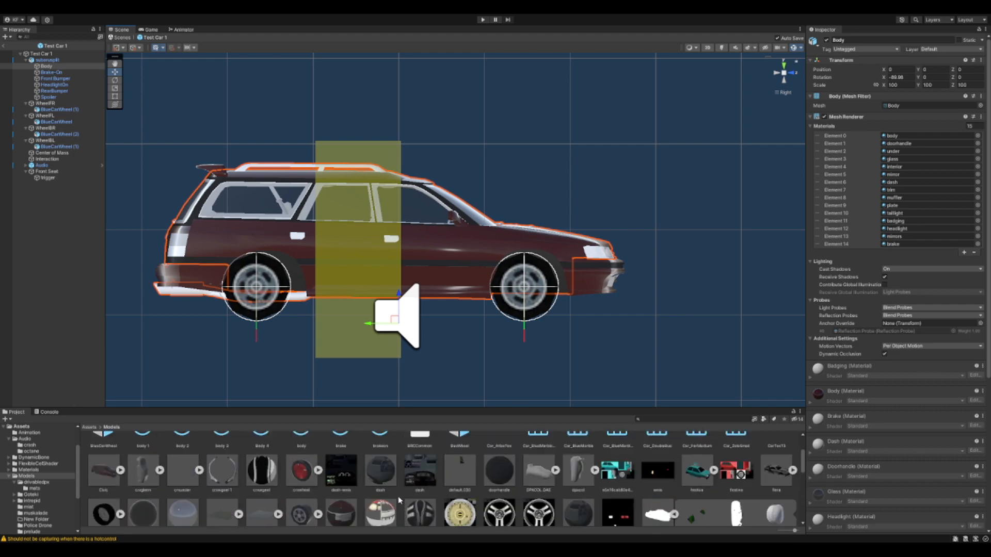
- Place the new alloy wheel model under Test Car 1's four wheel objects
scroll("down", 3)
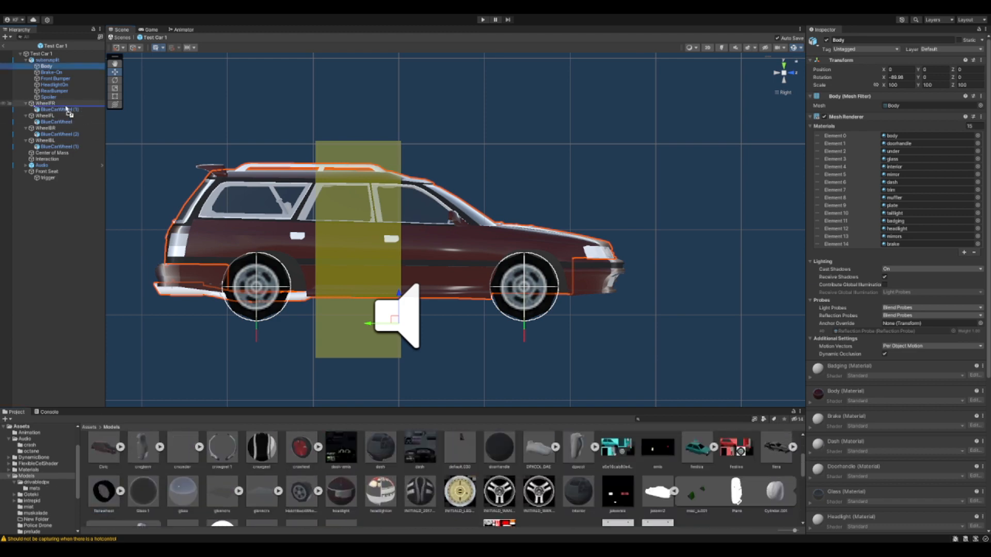
left_click(52, 109)
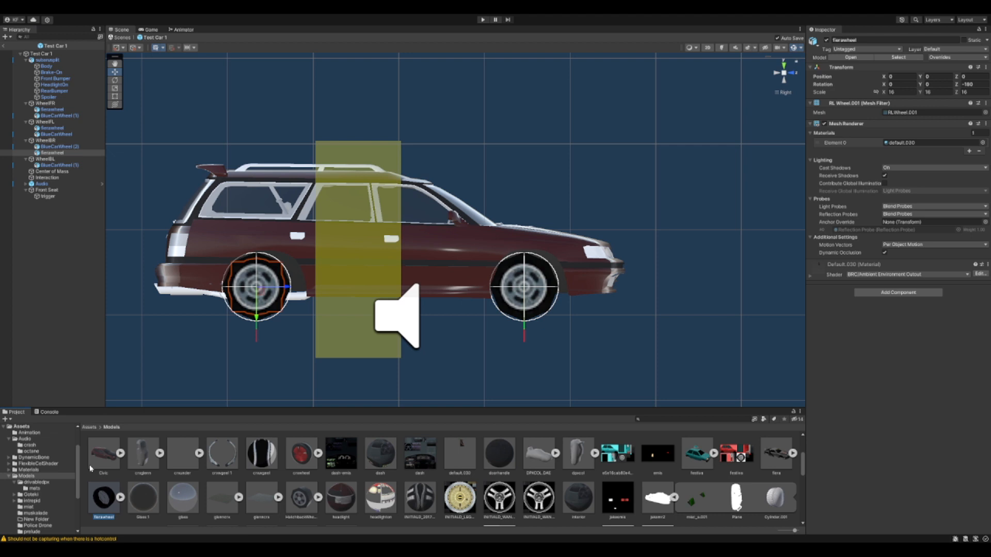
left_click(52, 165)
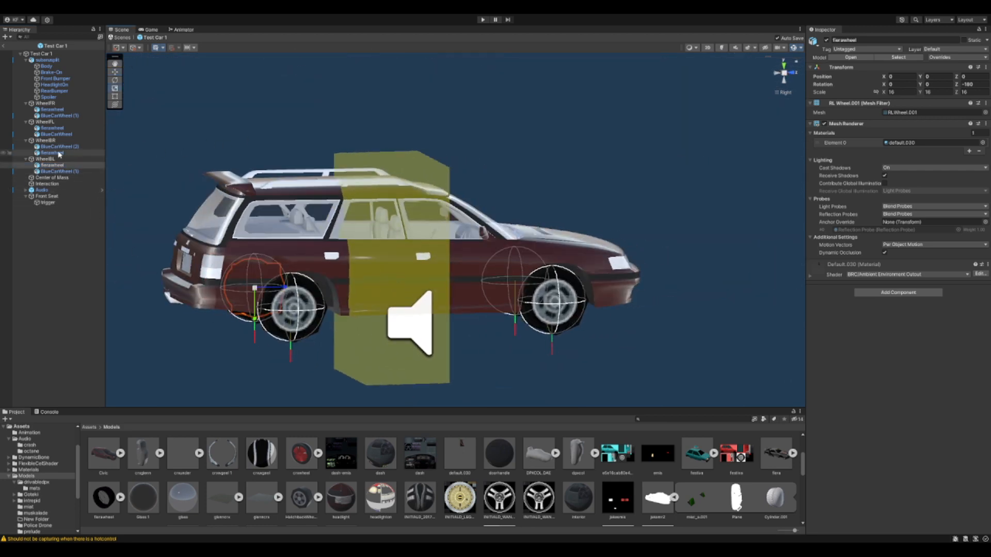
- Select the leftover BlueCarWheel copies under the wheels so only the new tyre models remain
left_click(52, 165)
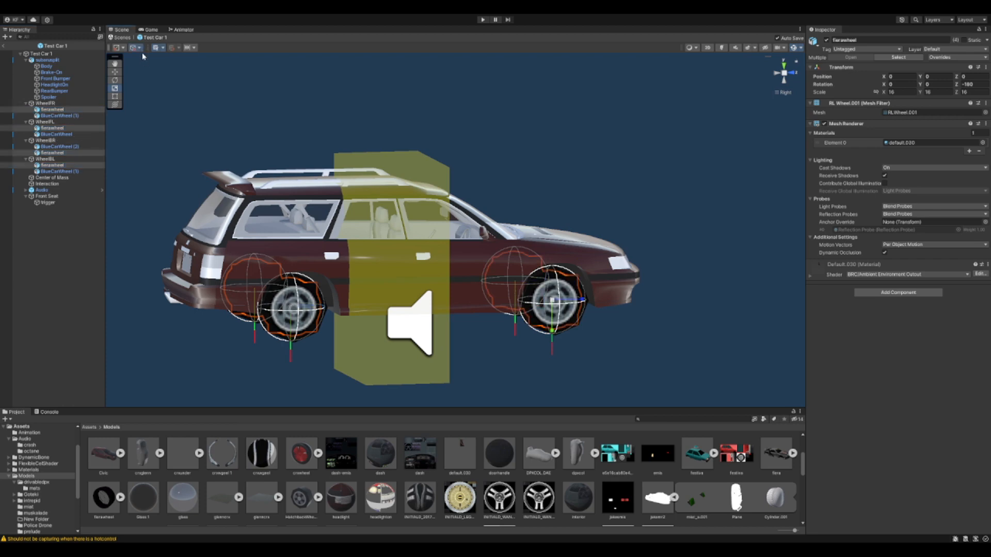
mouse_move(135, 80)
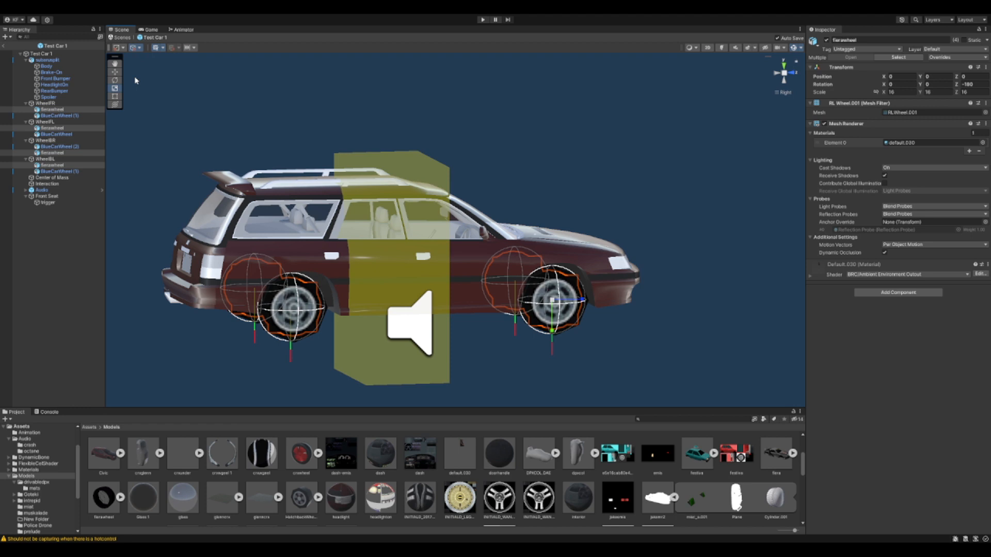
mouse_move(138, 63)
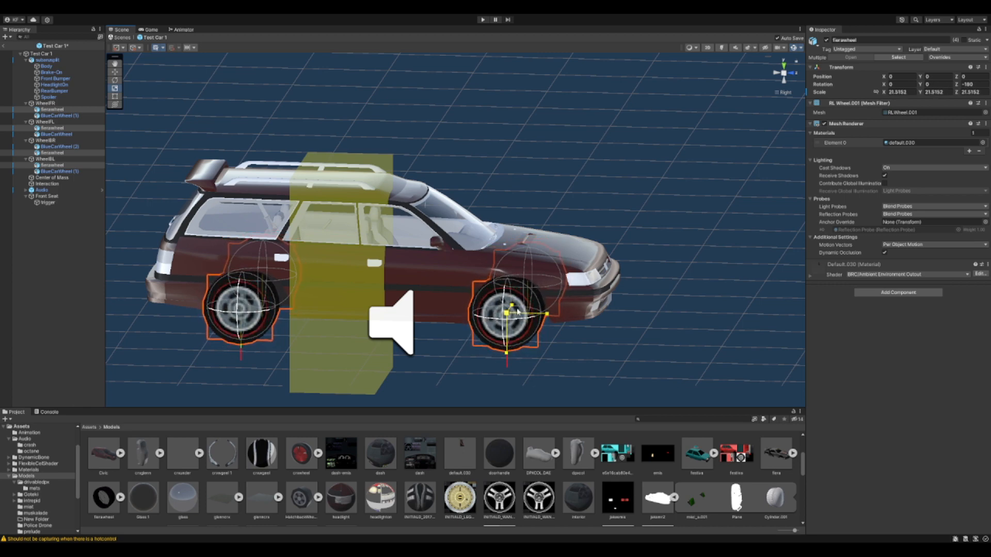
left_click(59, 170)
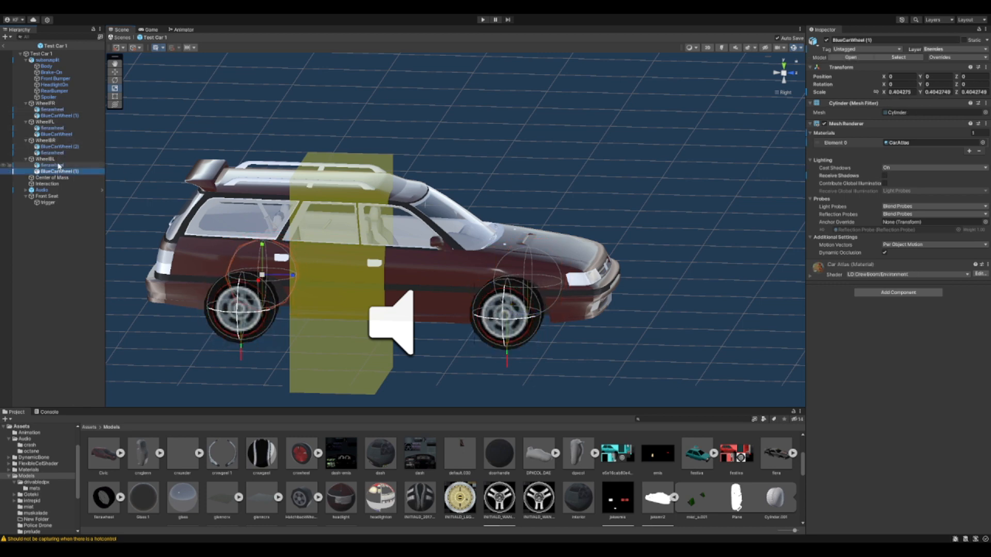
left_click(58, 115)
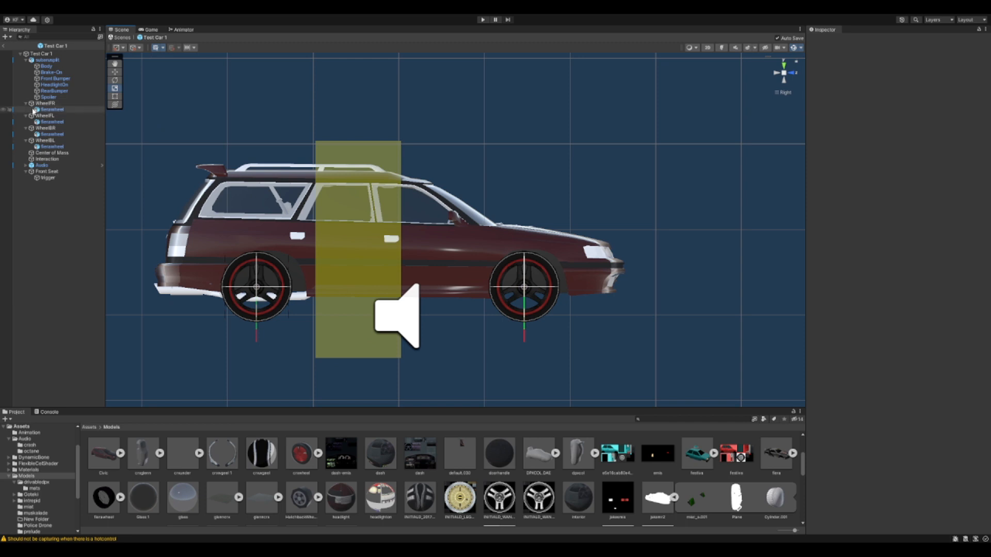
- Select the four wheel objects and move them inward along X to sit under the wagon body
left_click(523, 288)
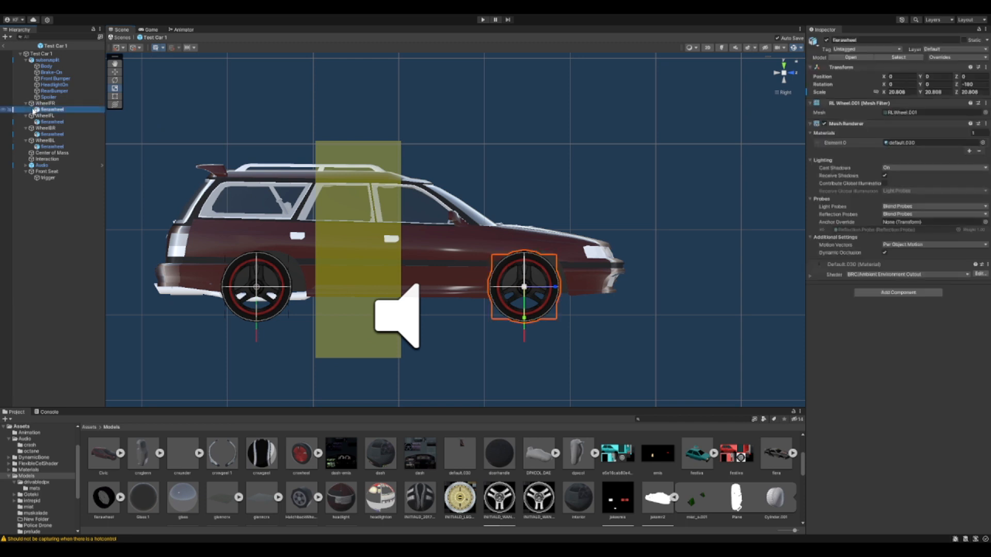
mouse_move(840, 92)
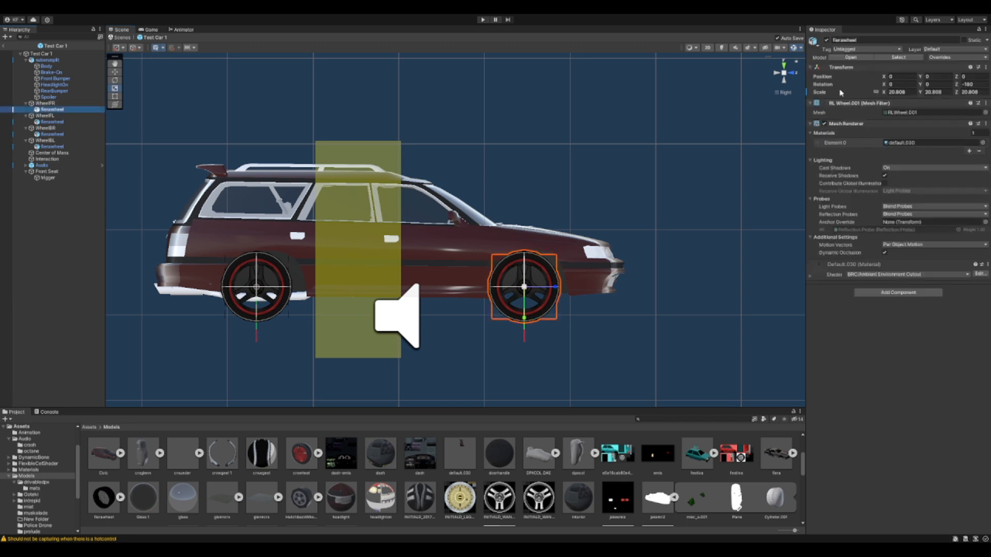
left_click(45, 103)
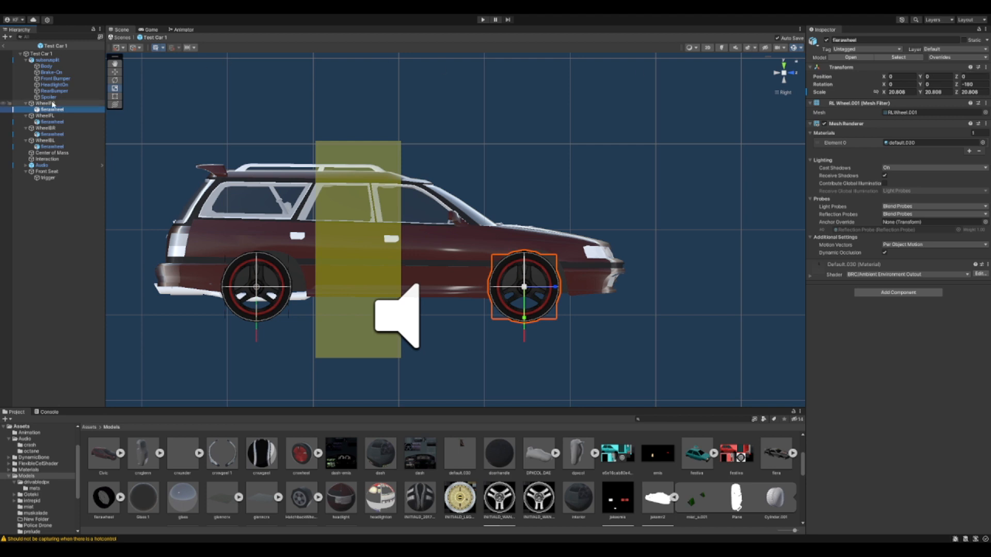
left_click(44, 103)
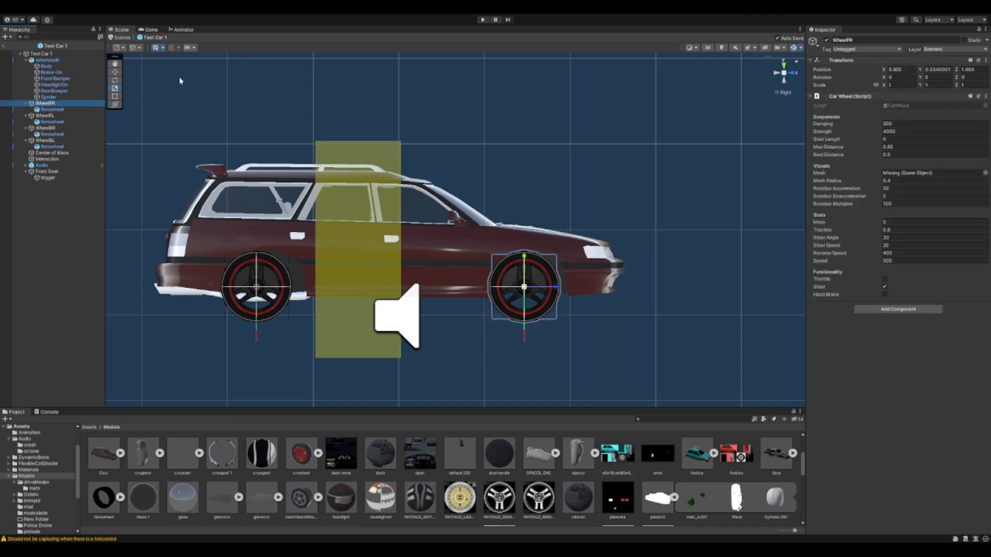
left_click(46, 116)
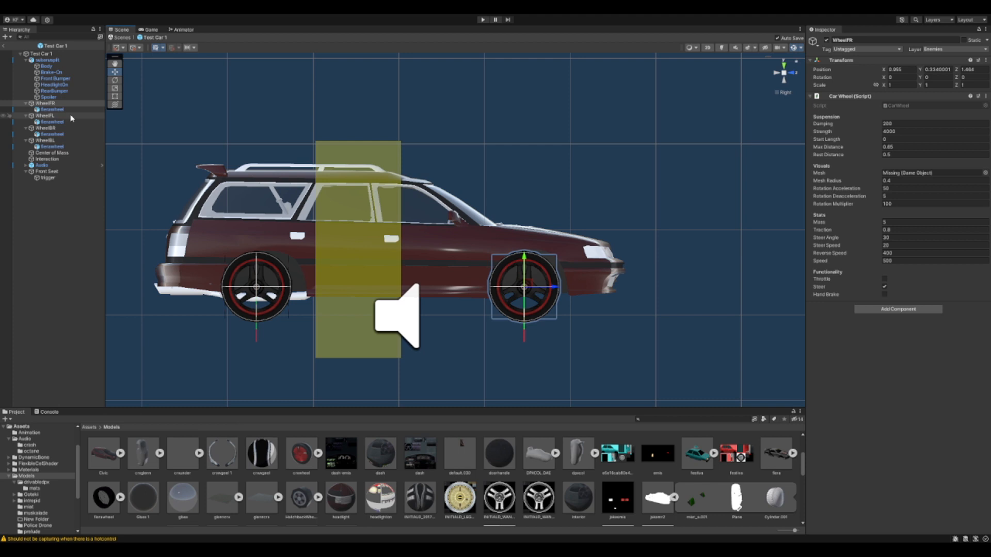
left_click(44, 116)
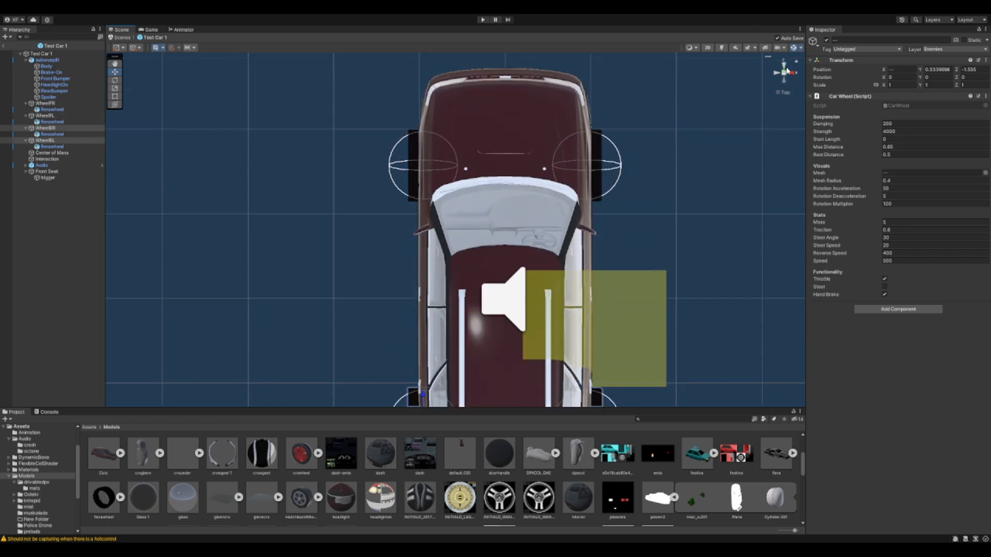
left_click(45, 128)
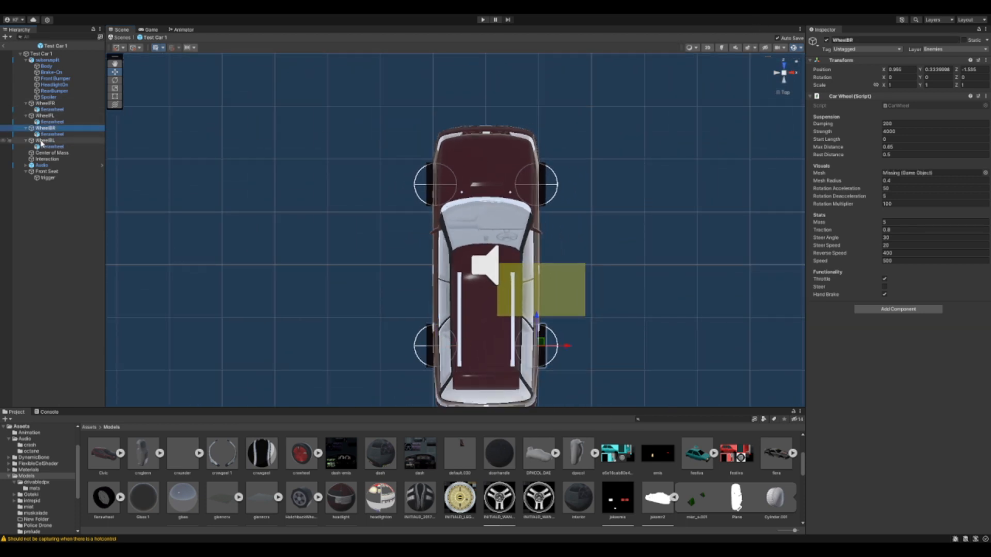
left_click(45, 103)
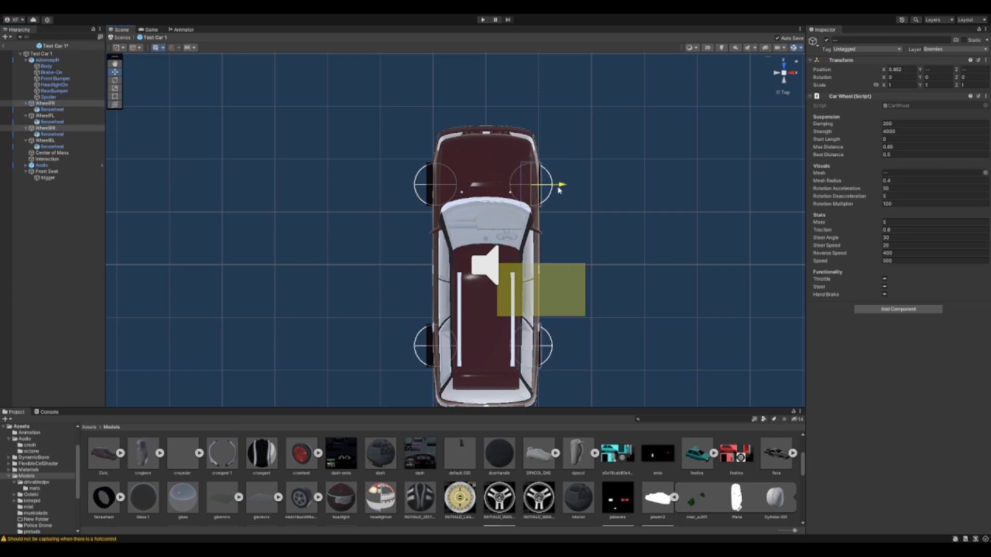
left_click(43, 116)
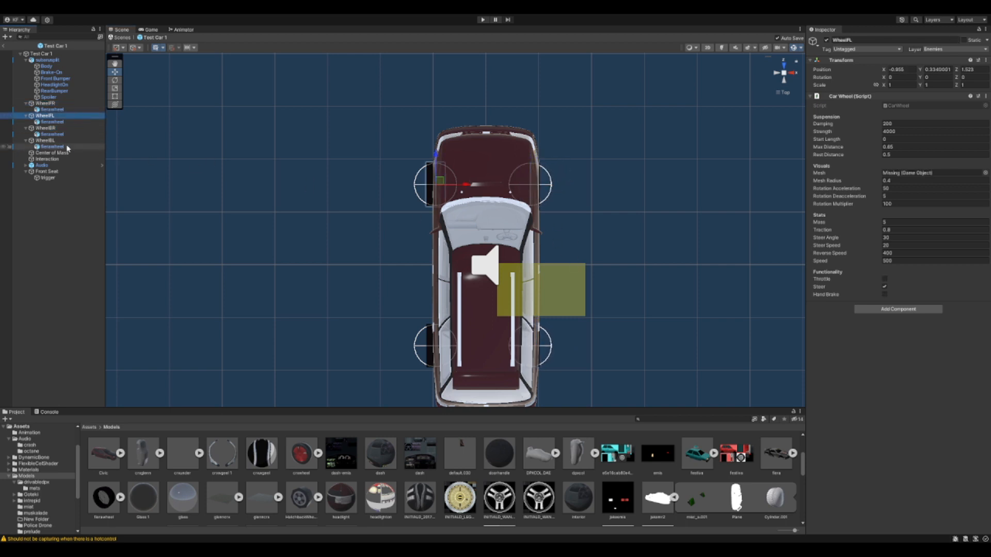
left_click(46, 139)
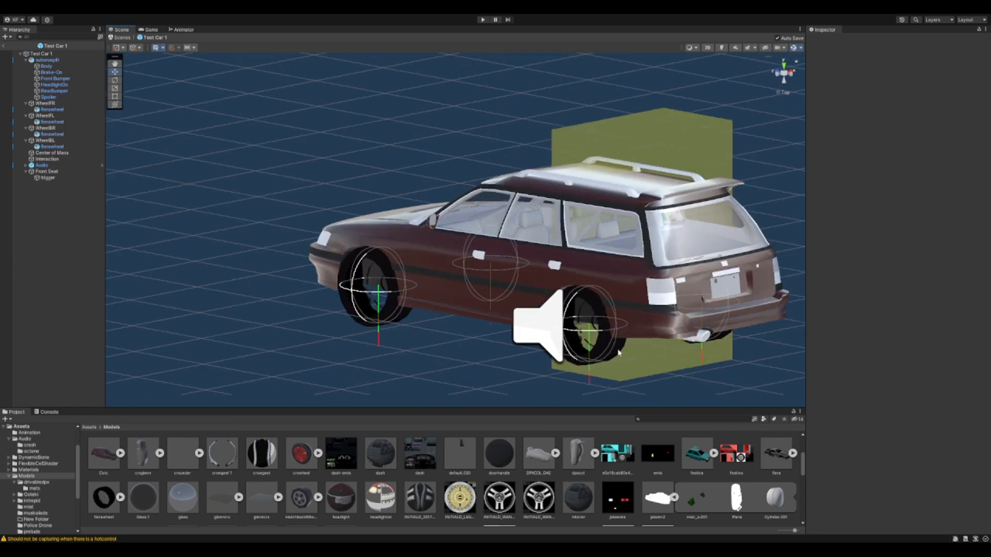
- Mirror the front-left tyre with Scale X -20.808, then select the front-right wheel
left_click(586, 328)
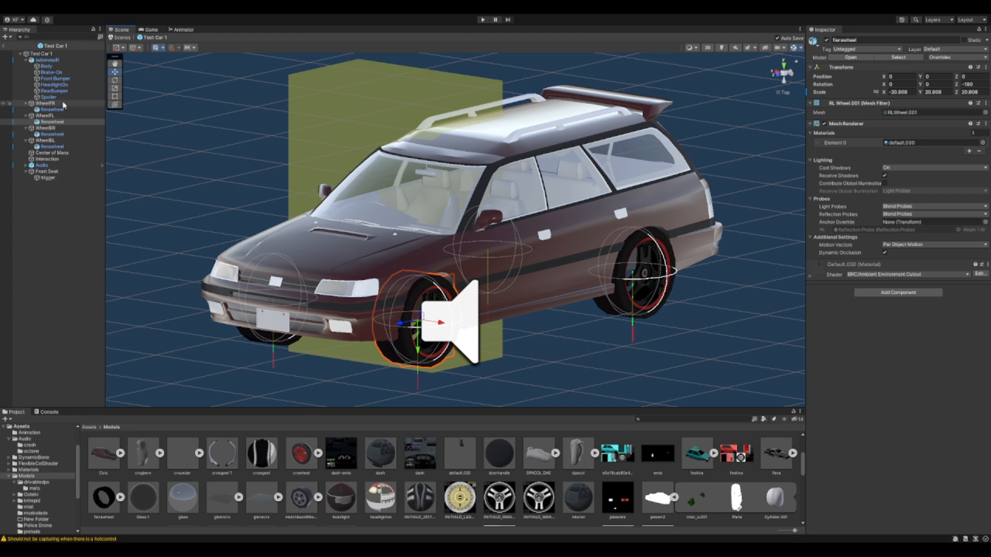
mouse_move(63, 106)
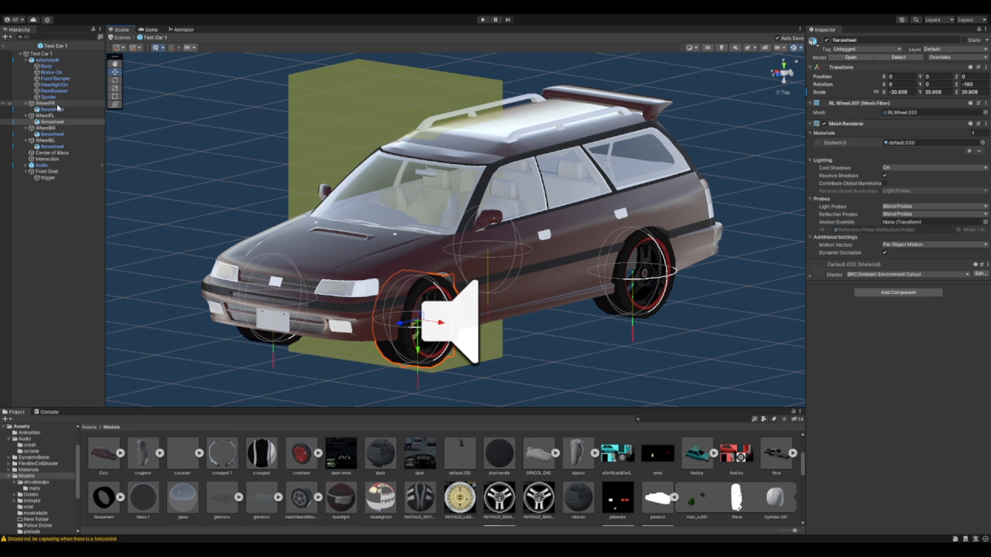
left_click(47, 103)
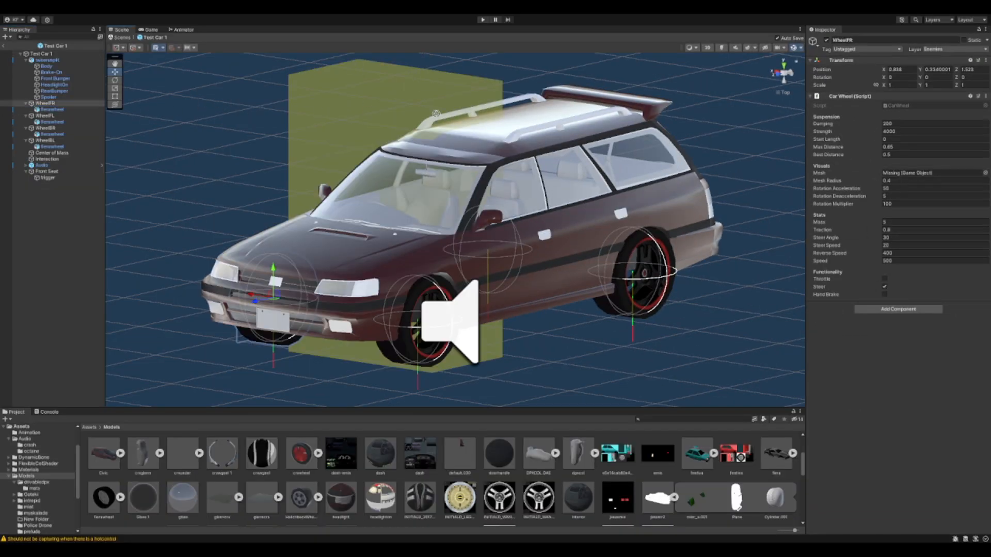
- Assign WheelBR's own child tyre model as the Mesh of its Car Wheel script
left_click(916, 174)
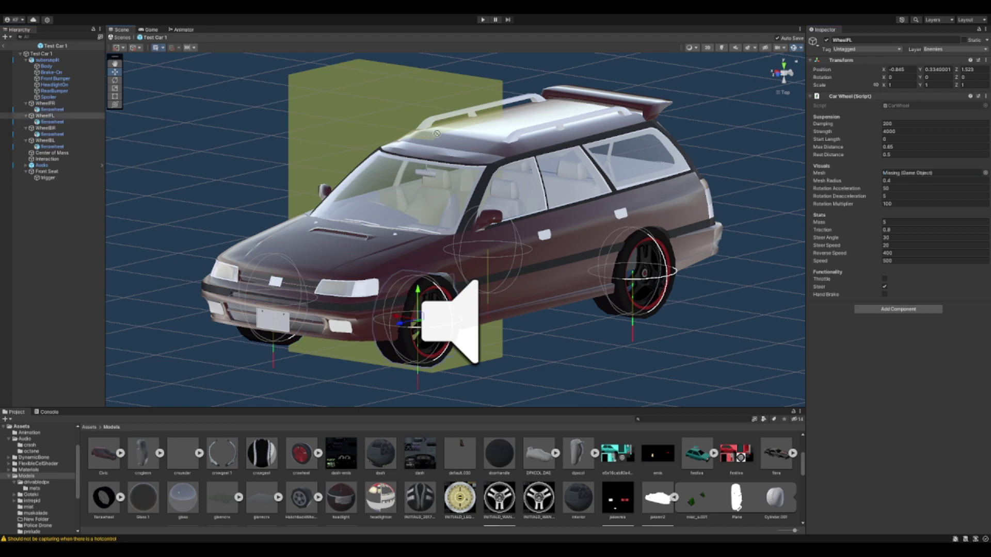
left_click(46, 128)
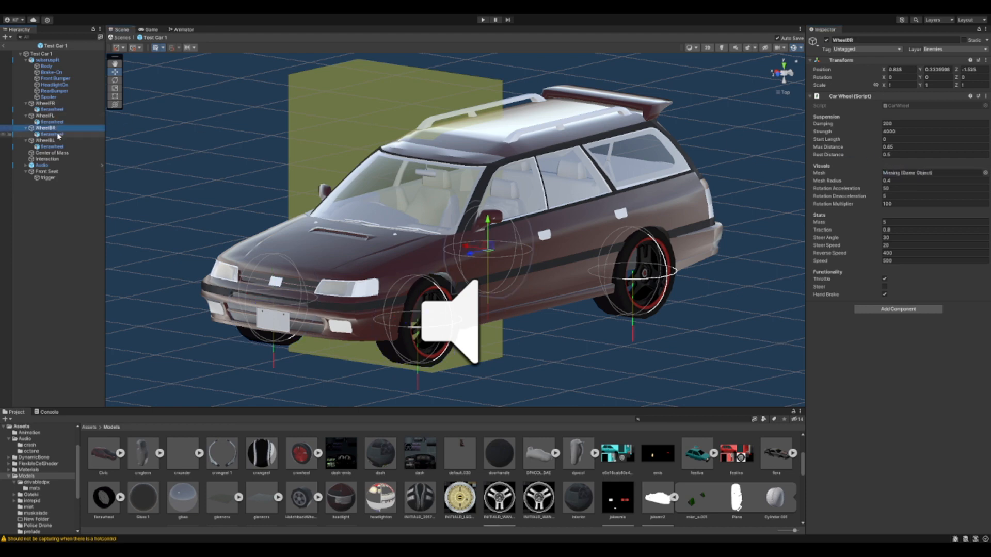
left_click(46, 128)
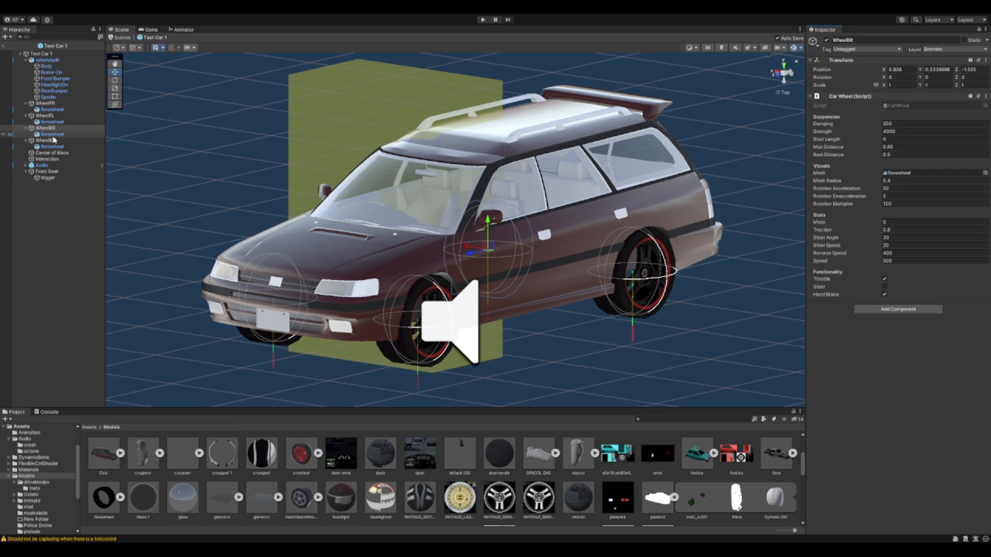
left_click(46, 60)
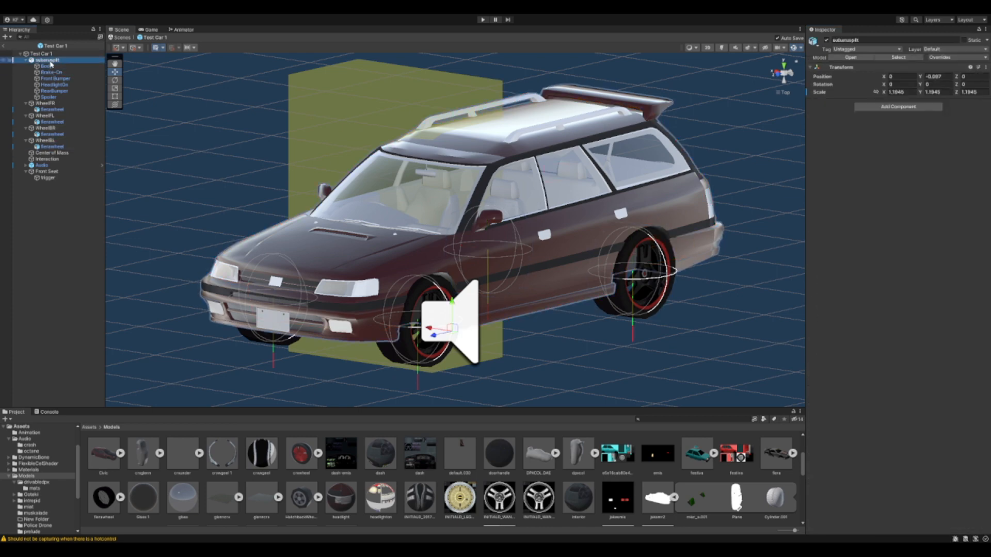
- Add a Mesh Collider to the Body object and mark it Convex
left_click(47, 66)
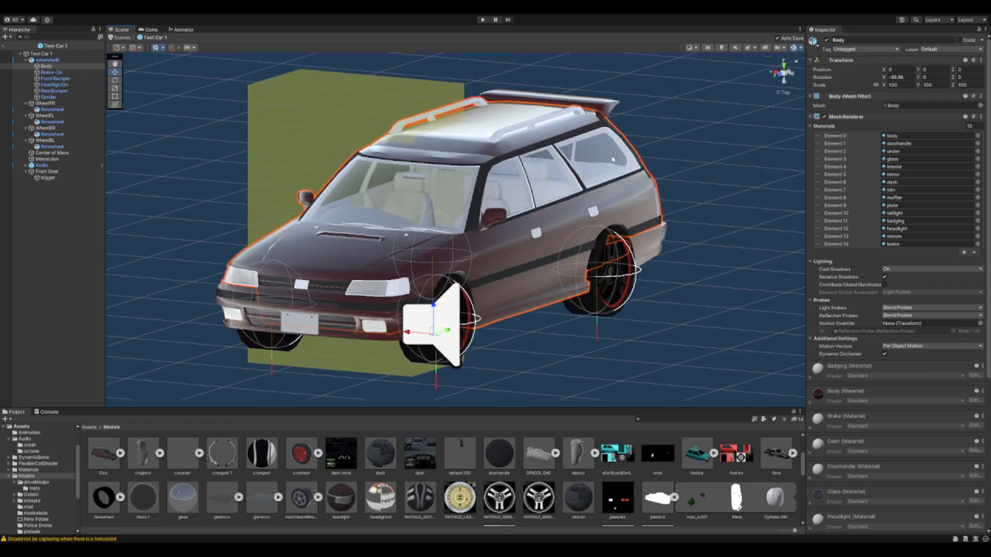
scroll("down", 3)
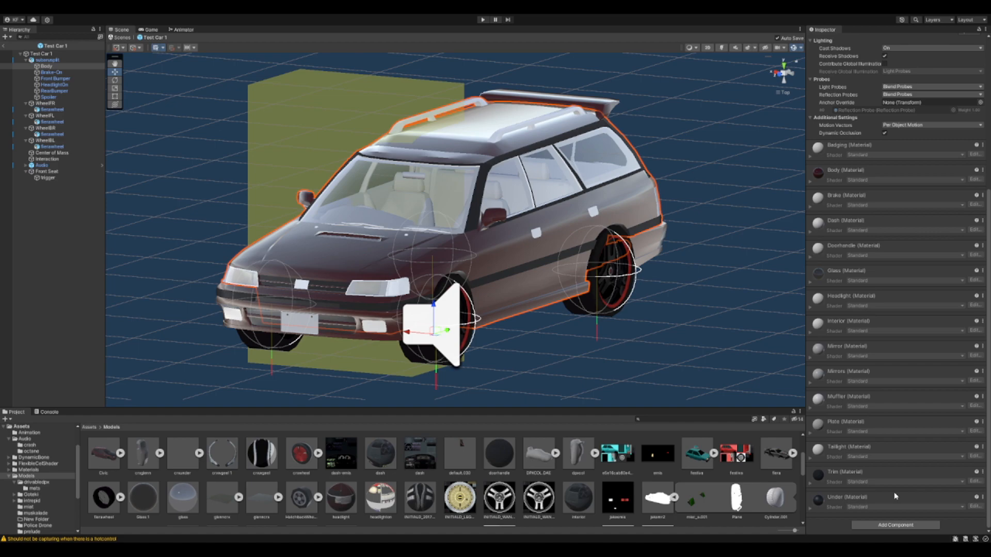
left_click(892, 446)
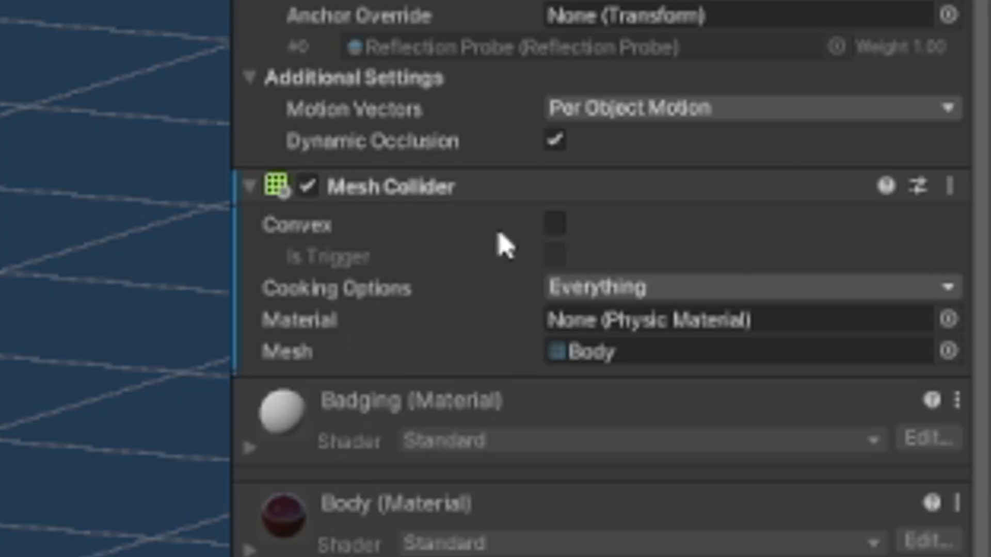
left_click(555, 223)
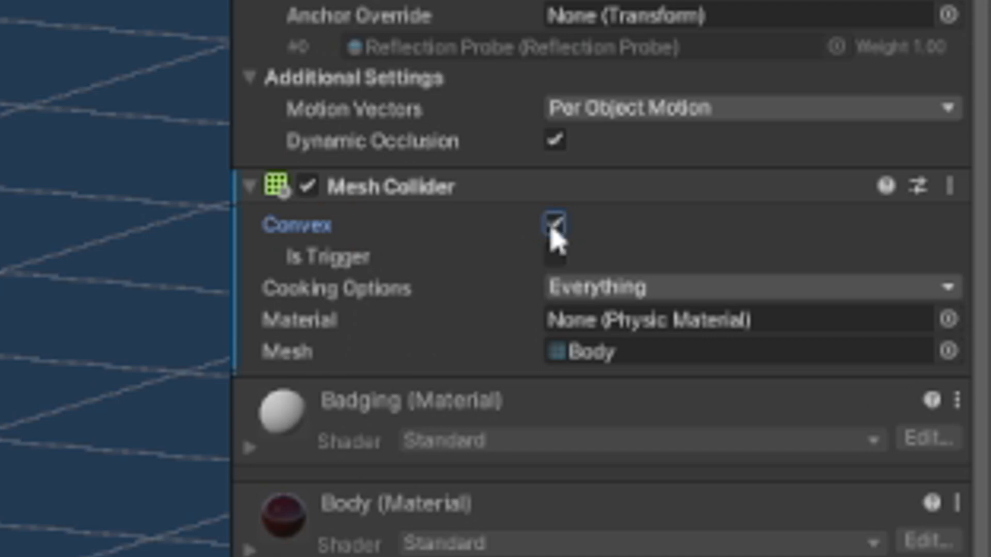
left_click(556, 224)
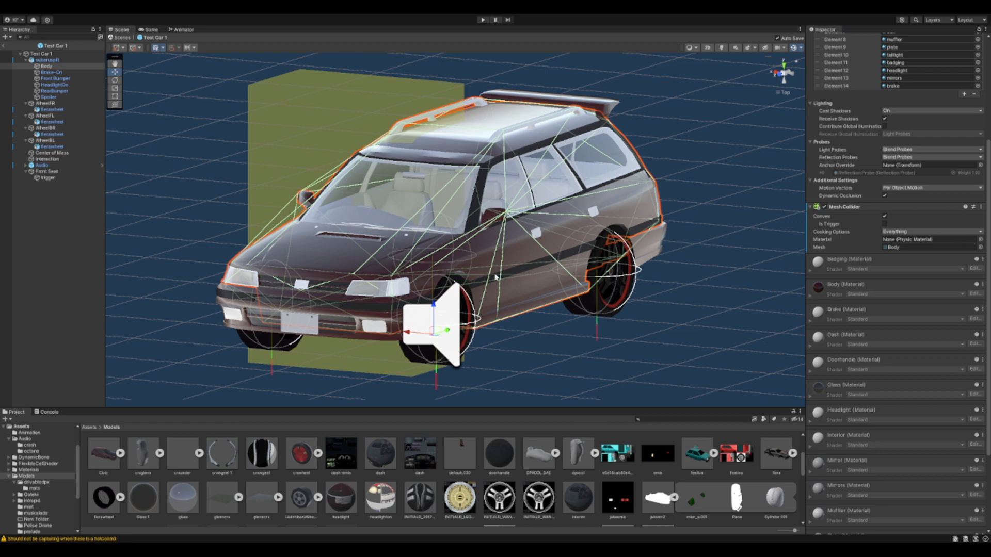
mouse_move(495, 276)
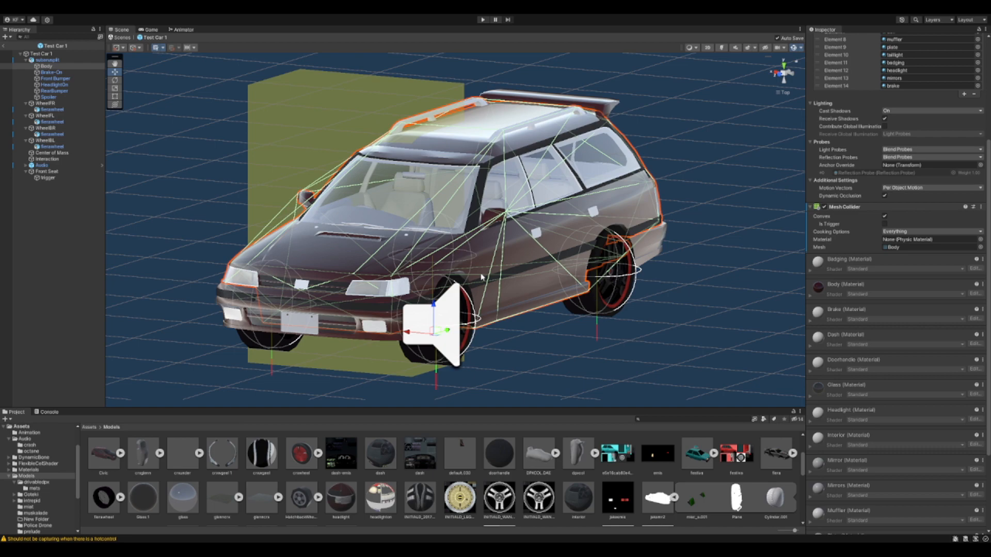
mouse_move(479, 287)
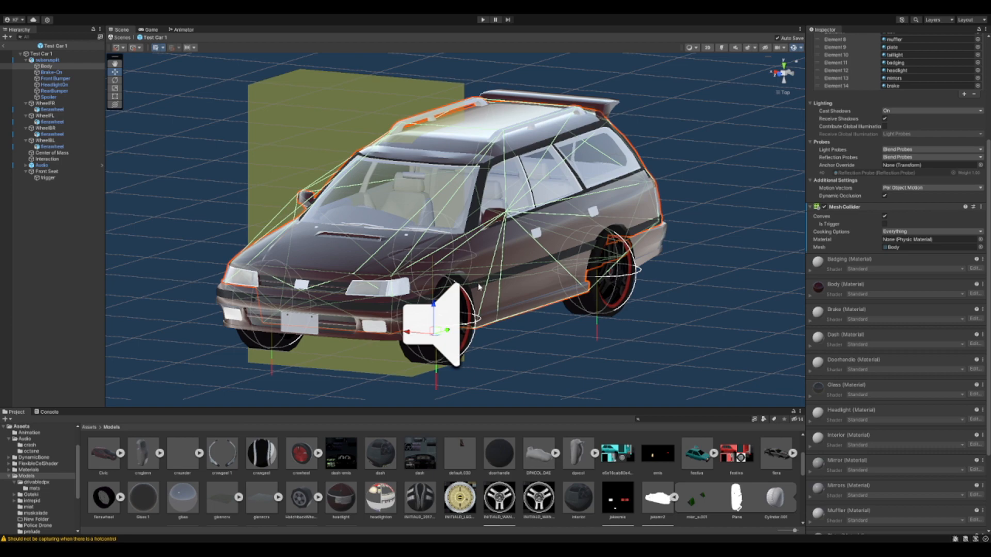
left_click(929, 240)
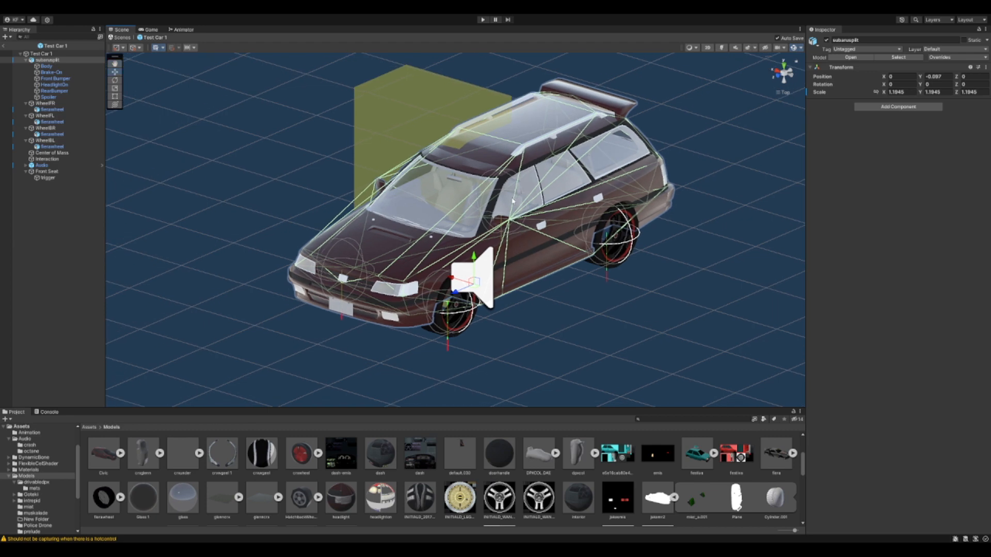
mouse_move(585, 165)
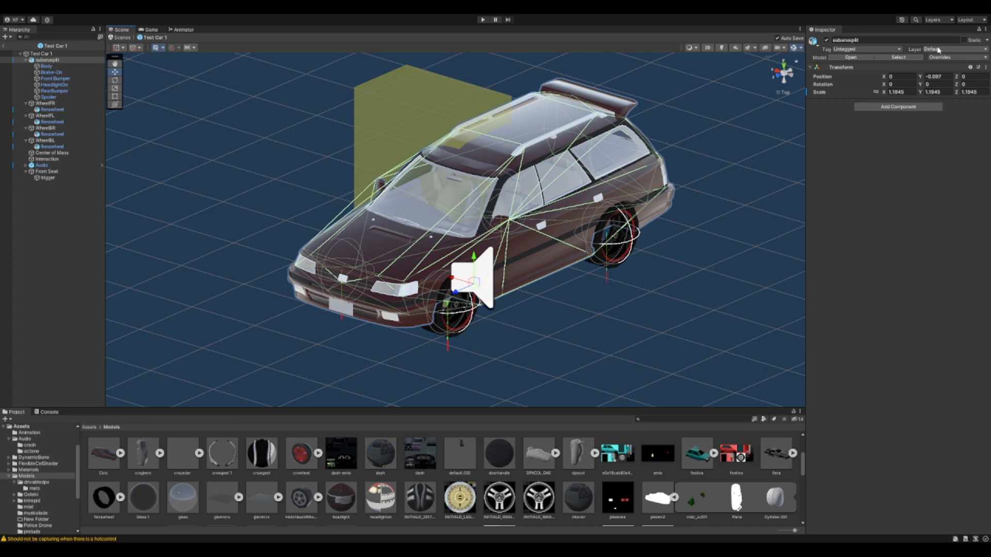
mouse_move(937, 179)
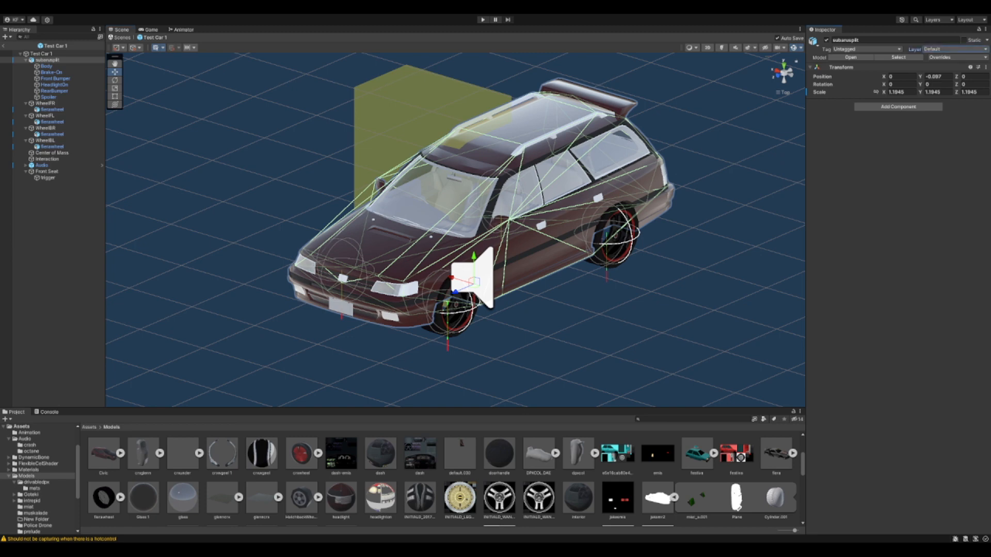
mouse_move(939, 137)
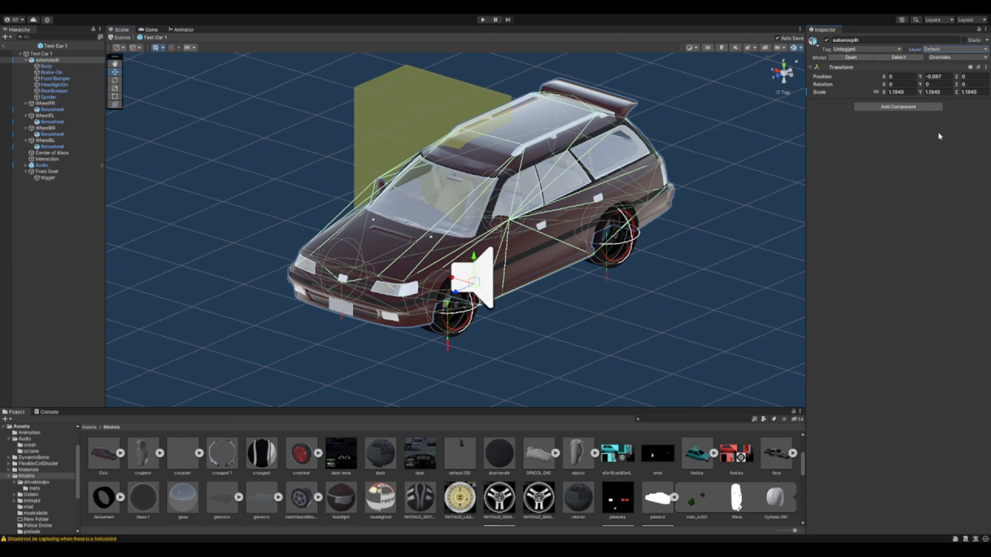
mouse_move(926, 240)
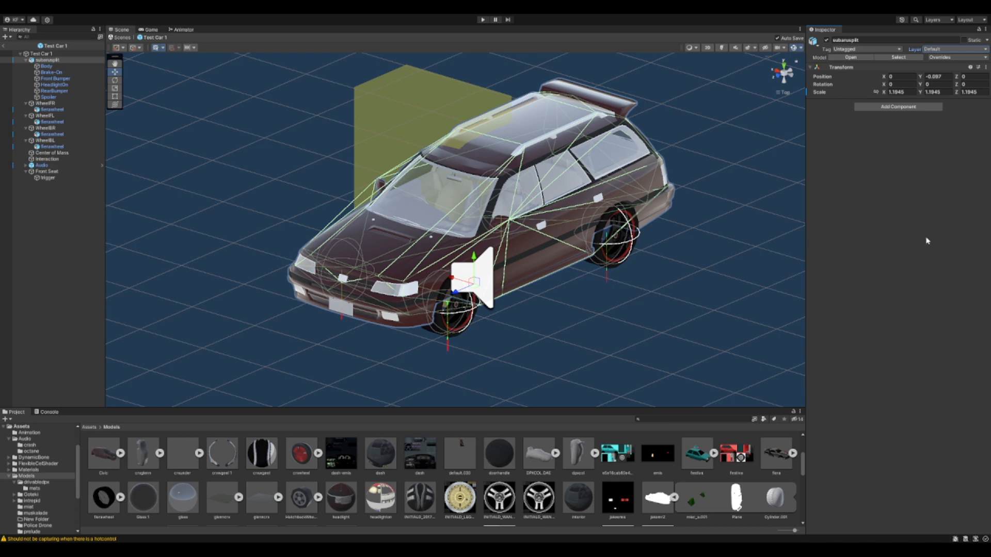
mouse_move(921, 180)
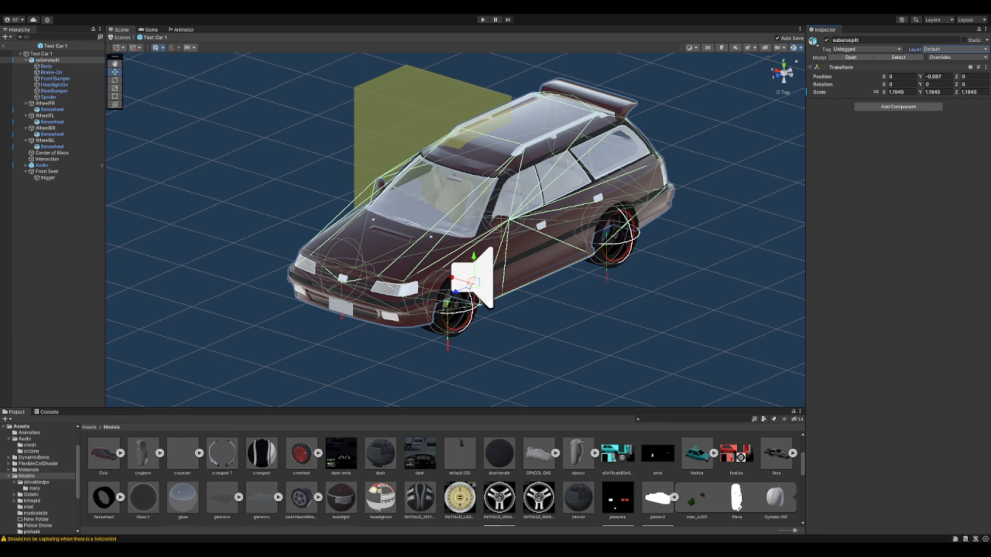
left_click(949, 50)
type("test car")
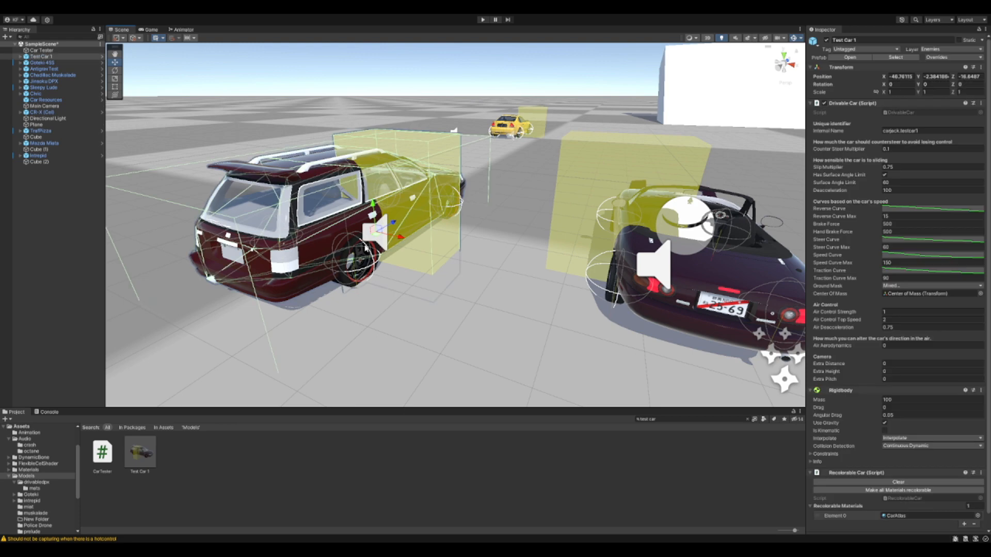
- Check that the Car Tester's Car To Test field points at Test Car 1
left_click(41, 49)
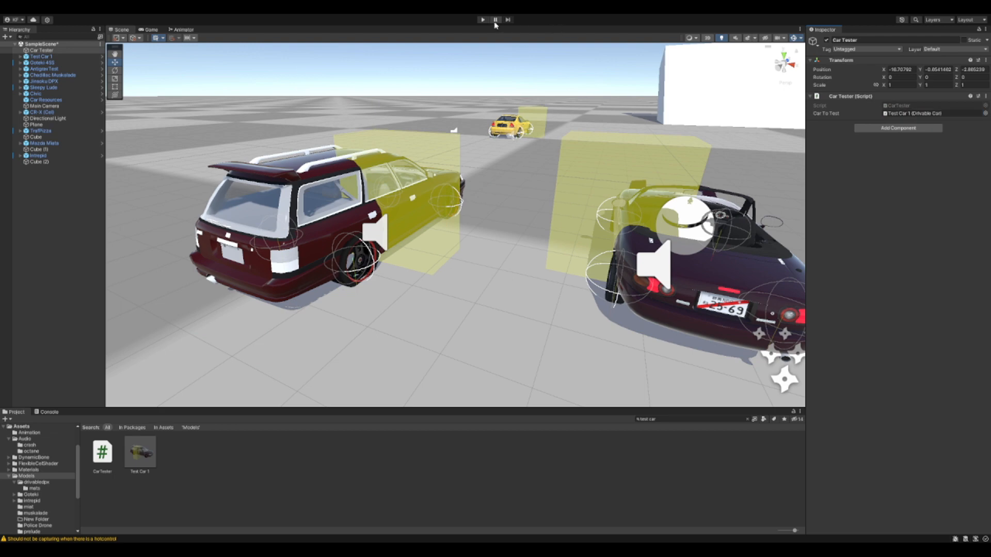
left_click(482, 20)
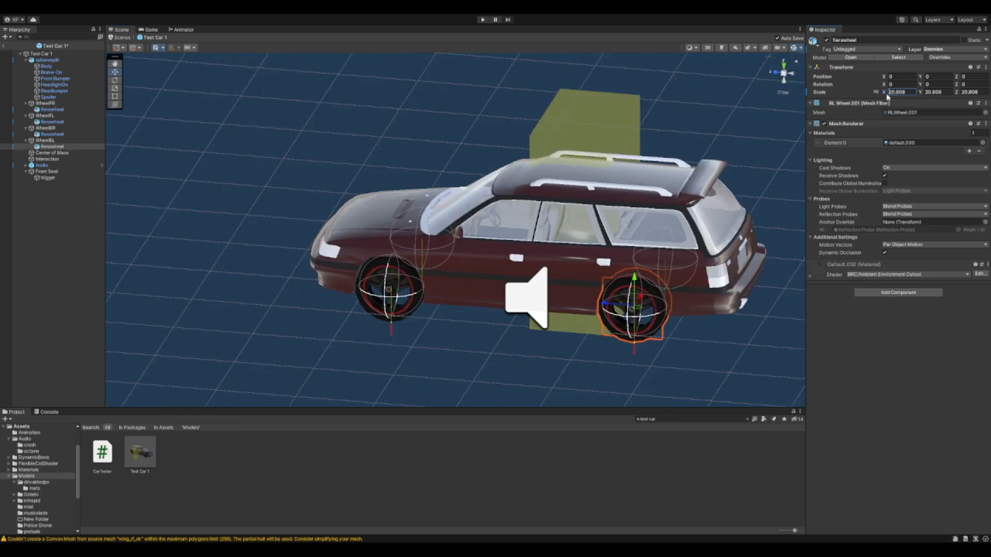
- Enter Play Mode to test-drive Test Car 1 in the Game view
left_click(482, 20)
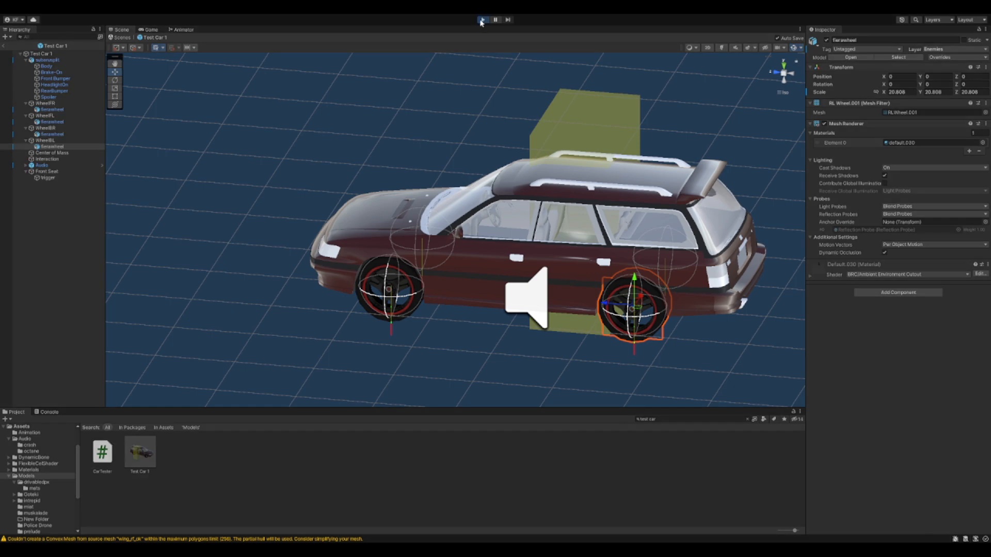
left_click(482, 20)
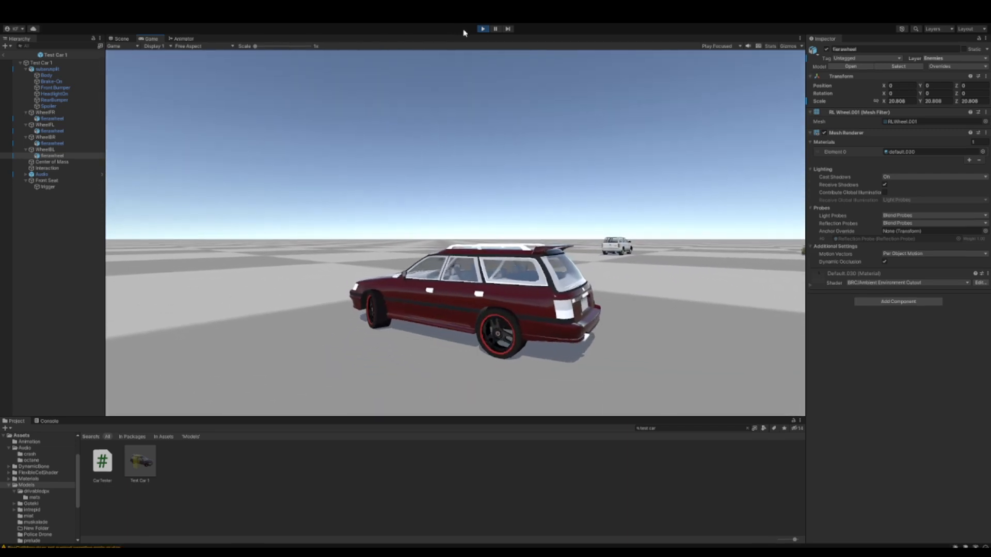
- Exit Play Mode and set the Test Car 1 prefab's AssetBundle to jinsoku motors.carbundle
left_click(120, 39)
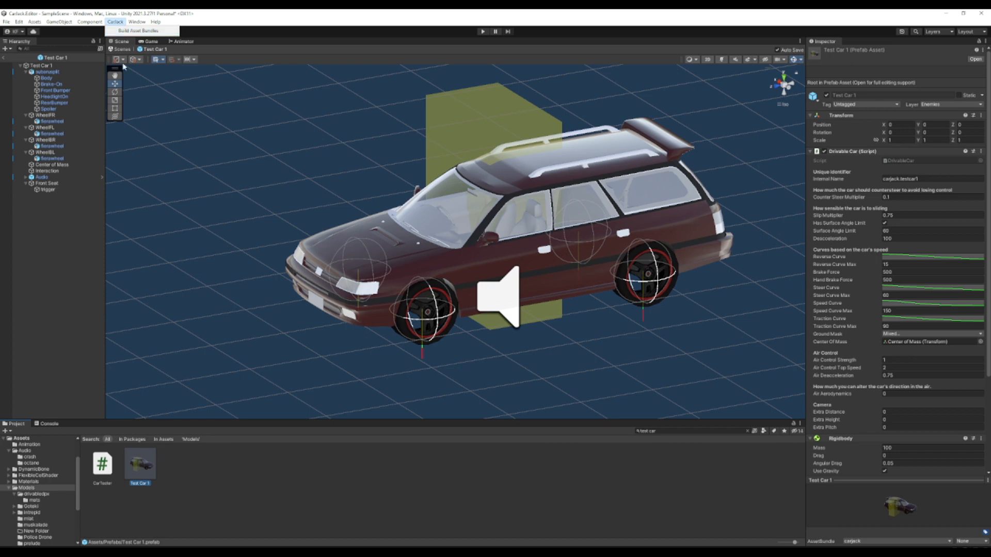
mouse_move(910, 498)
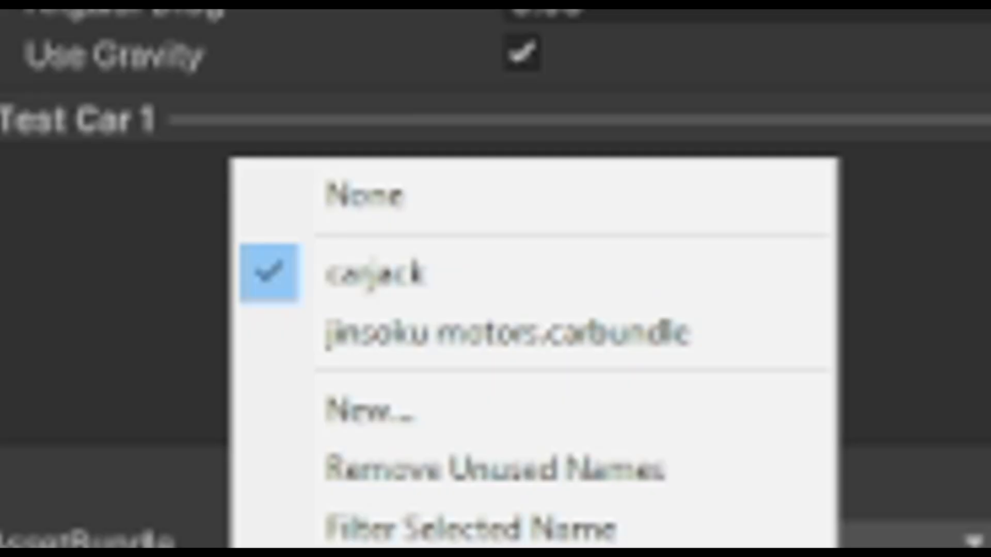
mouse_move(493, 332)
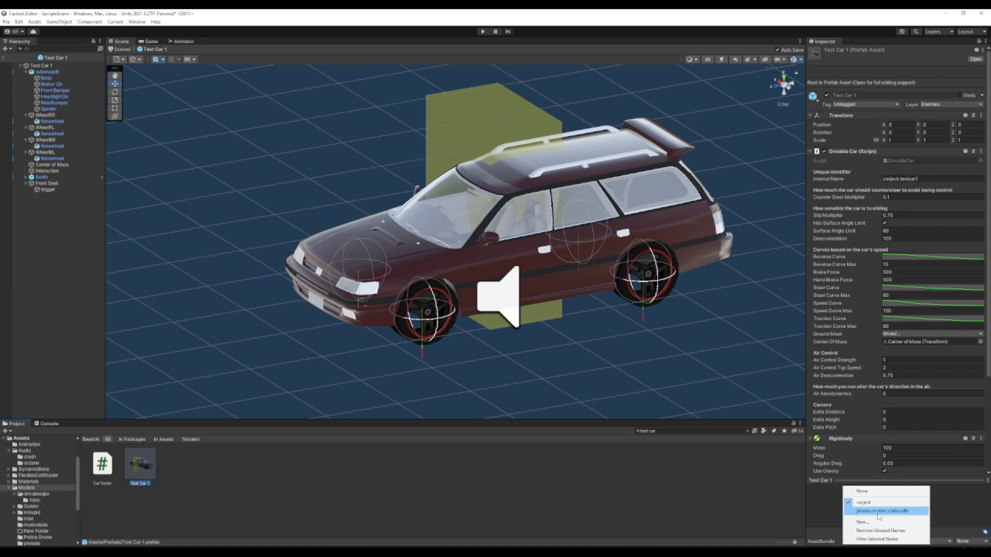
left_click(880, 511)
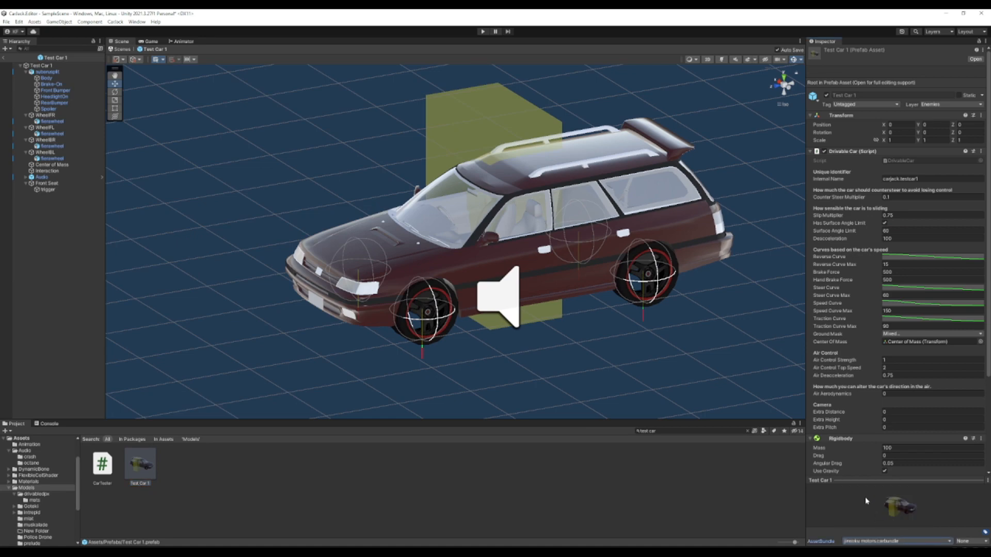
mouse_move(738, 456)
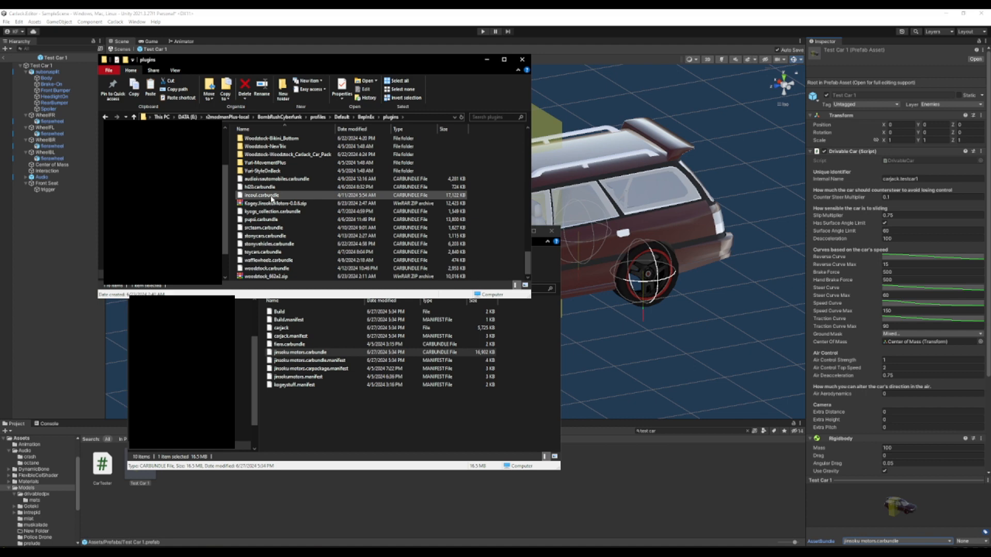
- Review the built jinsoku motors.carbundle in the Build folder, then close the Explorer windows
left_click(265, 252)
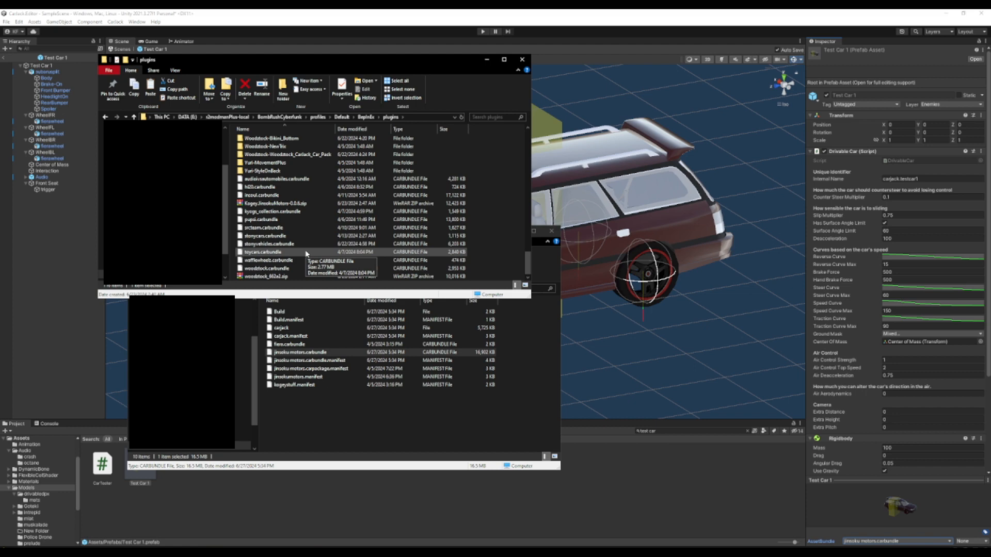
left_click(522, 59)
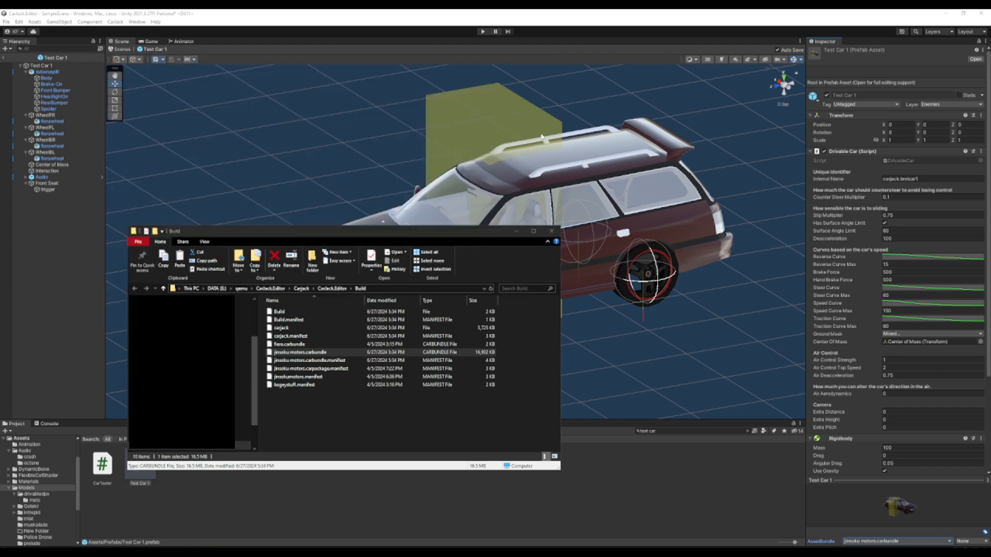
left_click(551, 230)
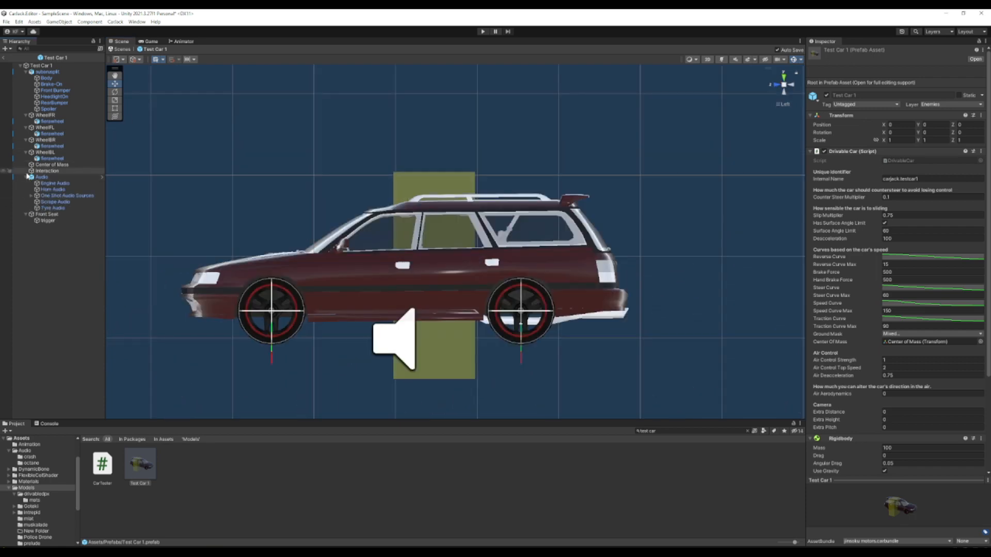
- Preview engine clips (Integra, civic_idle, lacucaracha) and assign one to Engine Audio
left_click(54, 183)
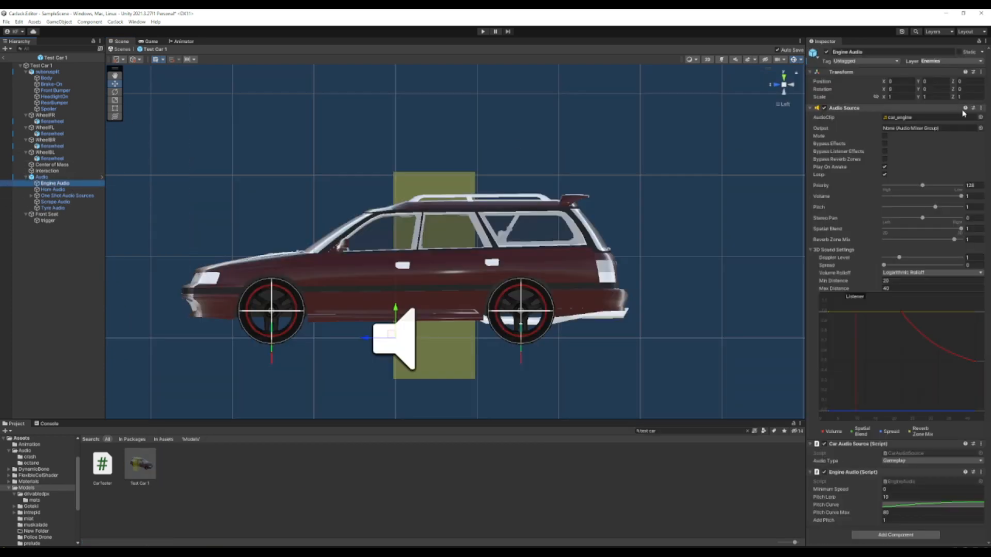
left_click(981, 117)
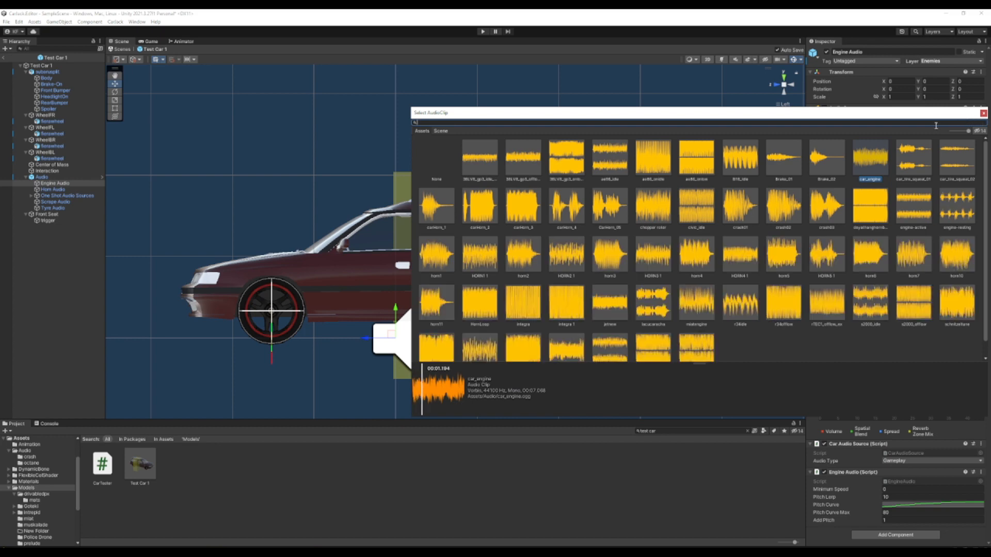
left_click(522, 305)
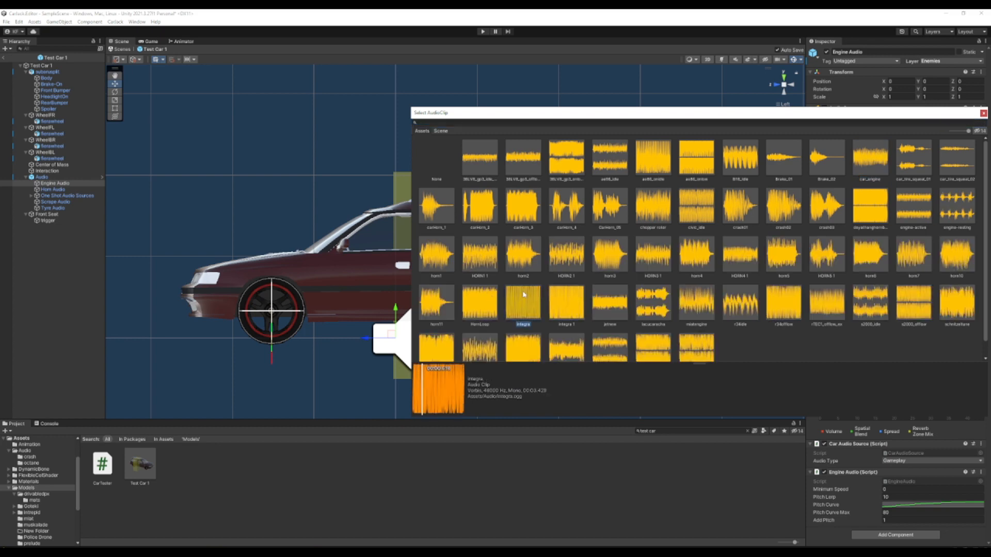
left_click(695, 206)
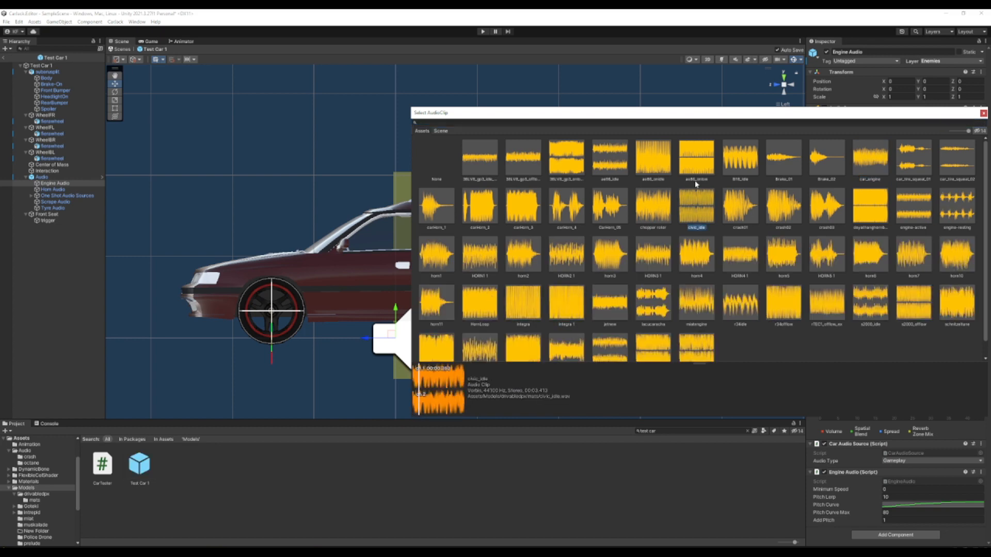
left_click(696, 157)
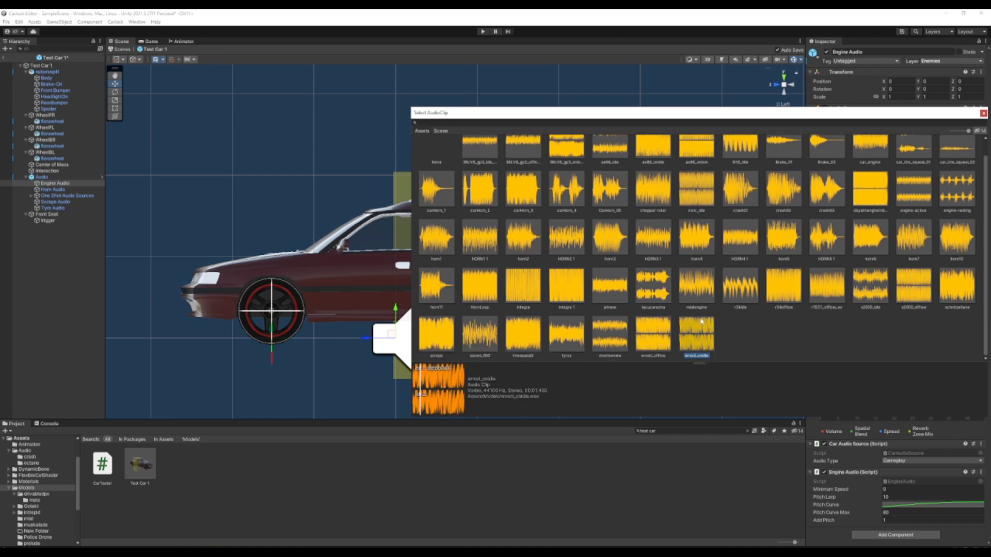
left_click(653, 288)
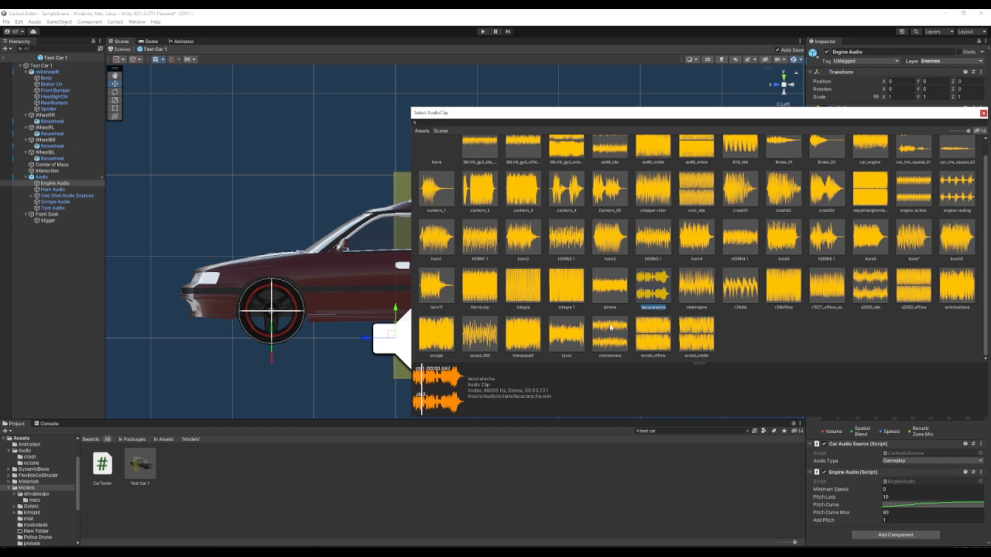
left_click(652, 204)
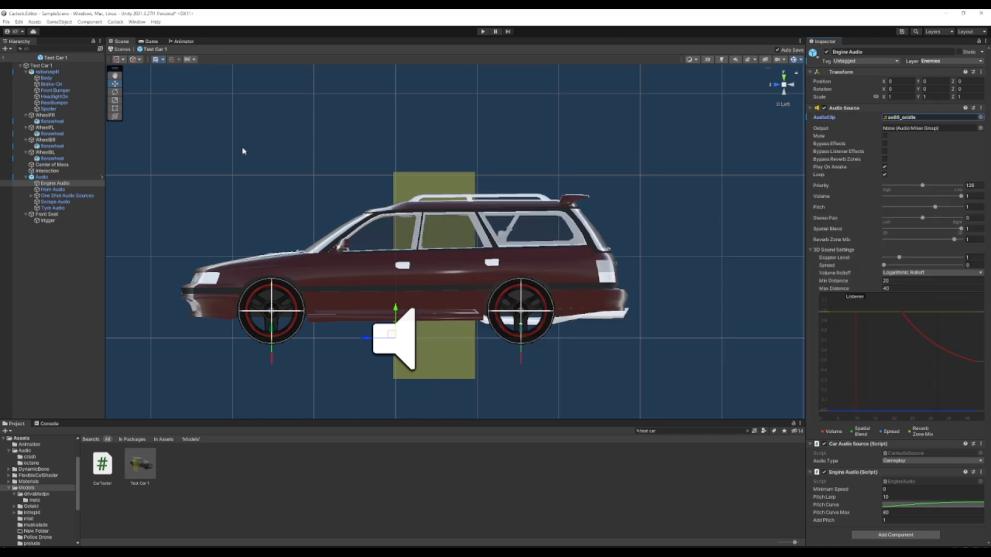
- Assign the HornLoop clip to Horn Audio and a tyre sound to Tyre Audio
left_click(53, 189)
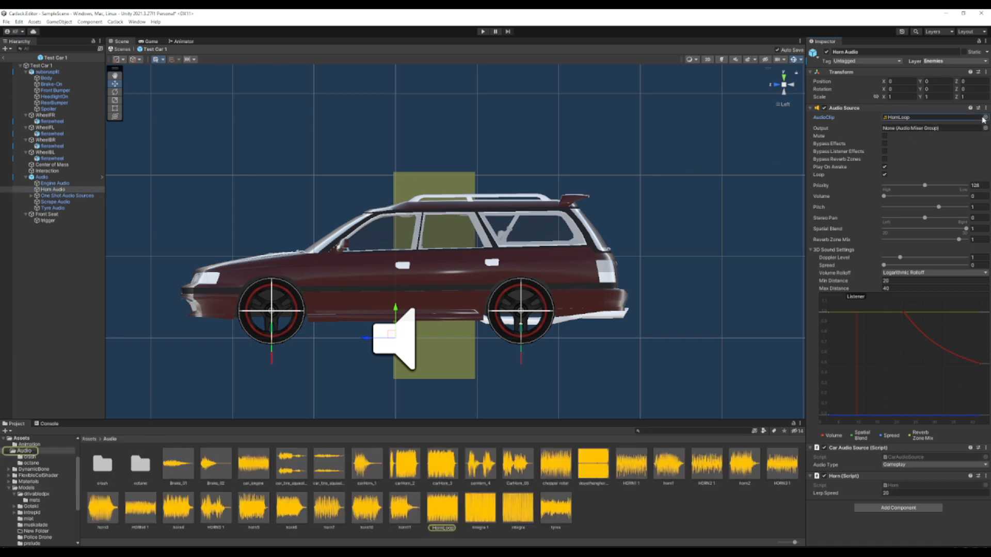
left_click(984, 118)
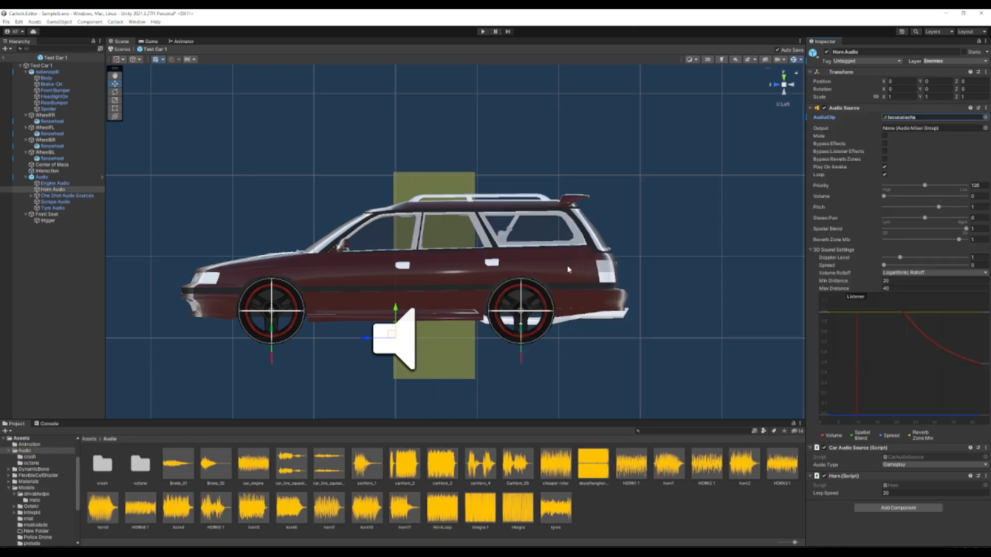
left_click(54, 207)
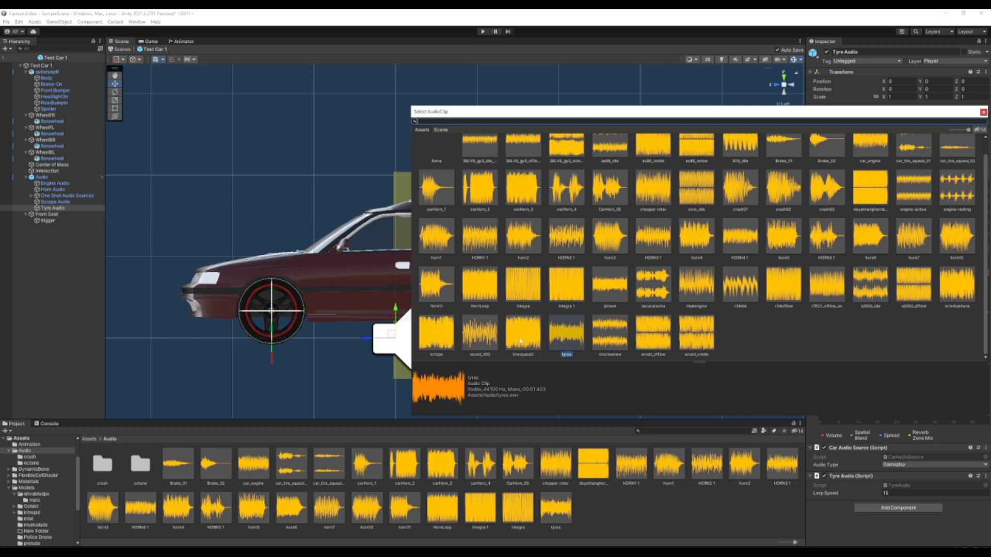
double_click(522, 333)
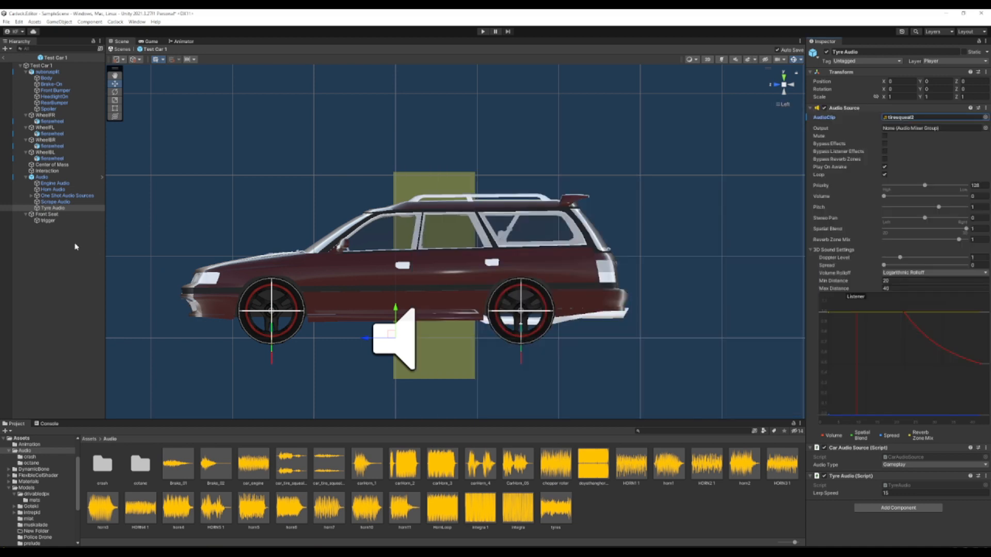
left_click(46, 214)
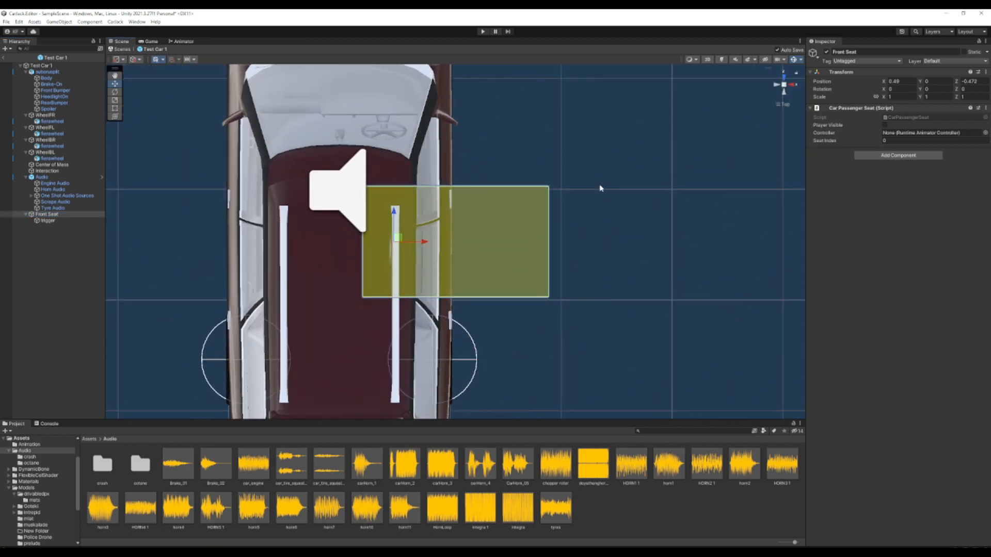
mouse_move(580, 197)
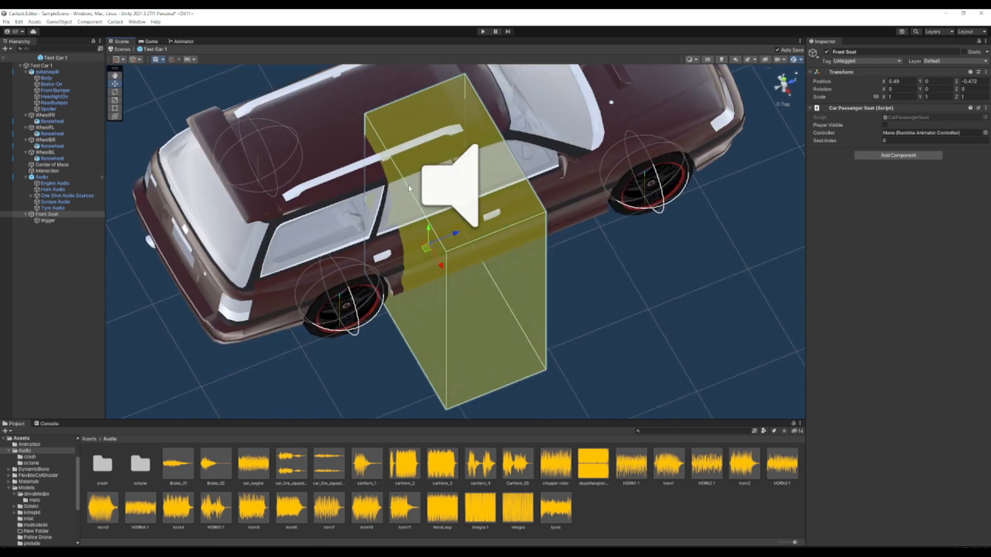
- Drag the Front Seat to the opposite side and further forward using top and perspective views
left_click(775, 85)
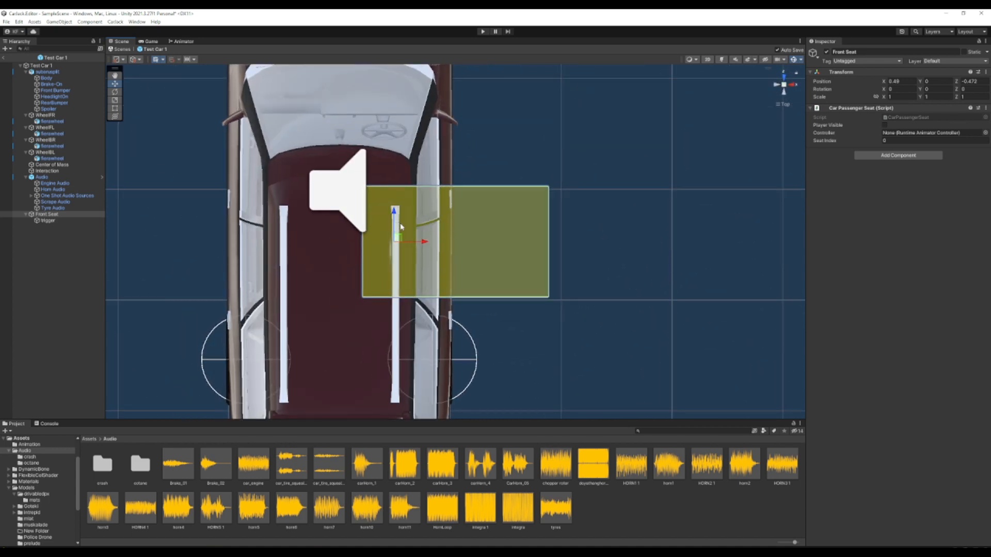
mouse_move(440, 192)
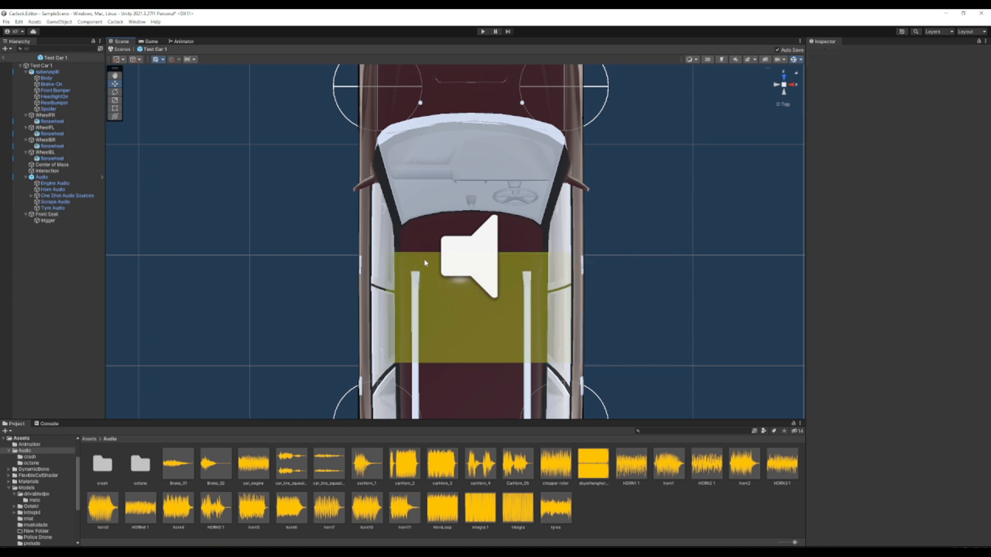
left_click(46, 215)
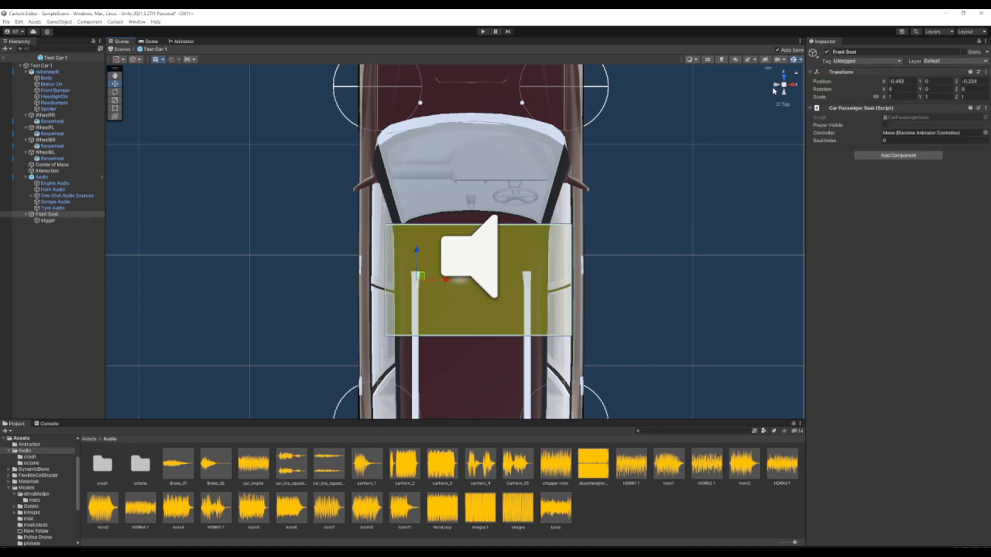
left_click(782, 75)
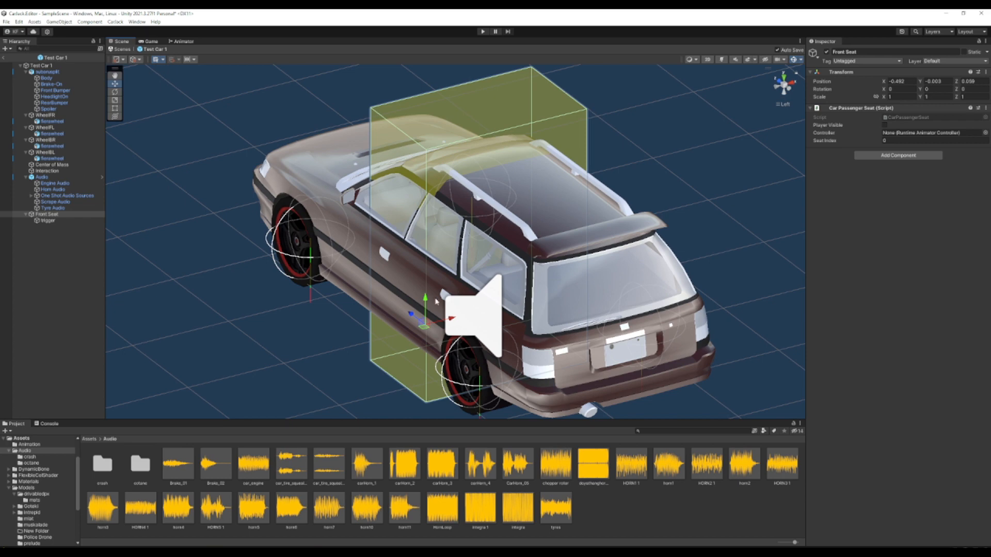
left_click(48, 221)
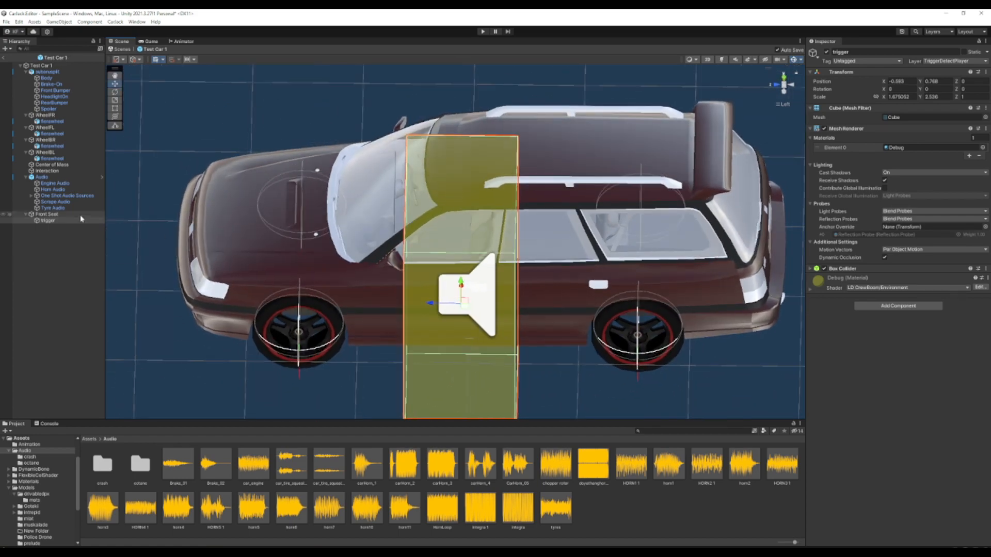
left_click(47, 214)
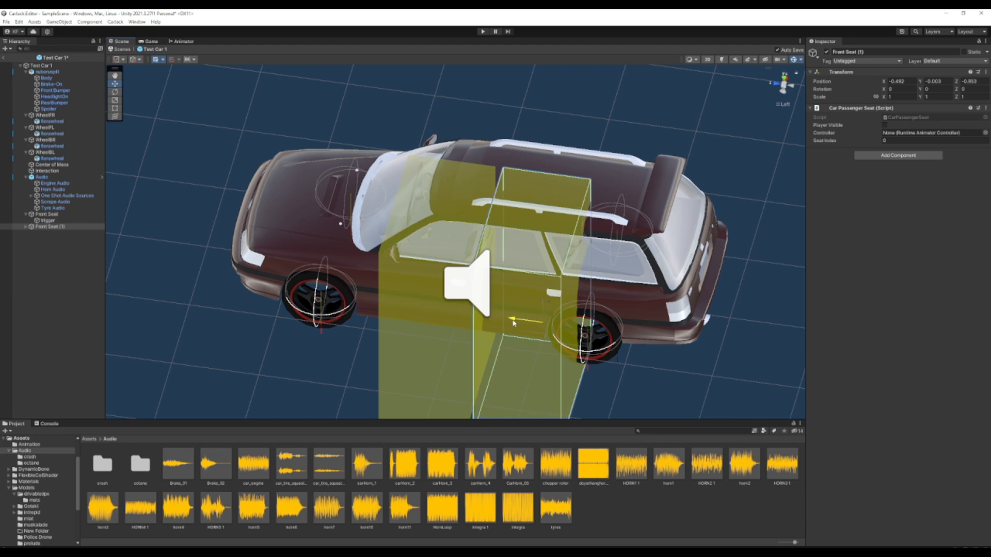
- Place Front Seat (1) and (2) over the rear seats with seat indices 1 and 2
left_click(929, 141)
type("1")
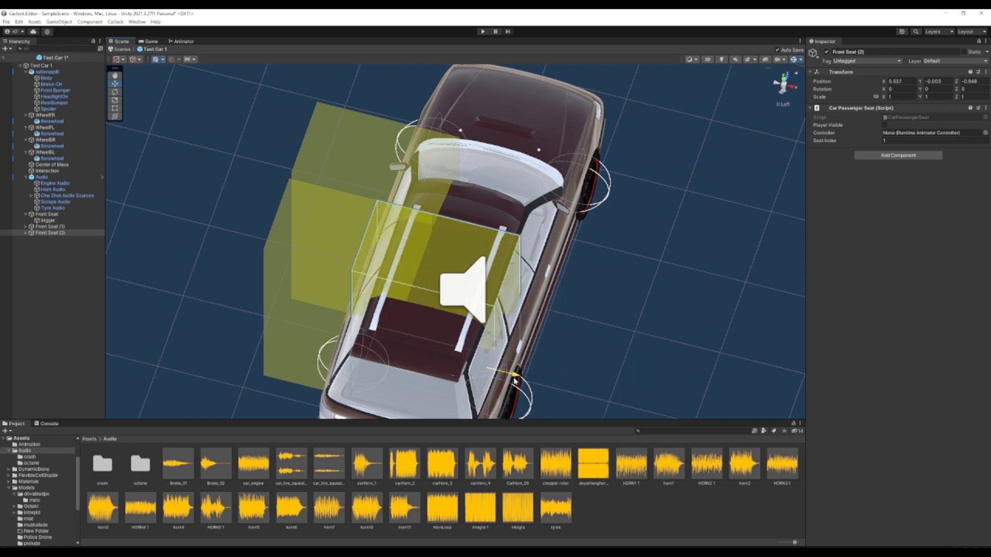
left_click(47, 238)
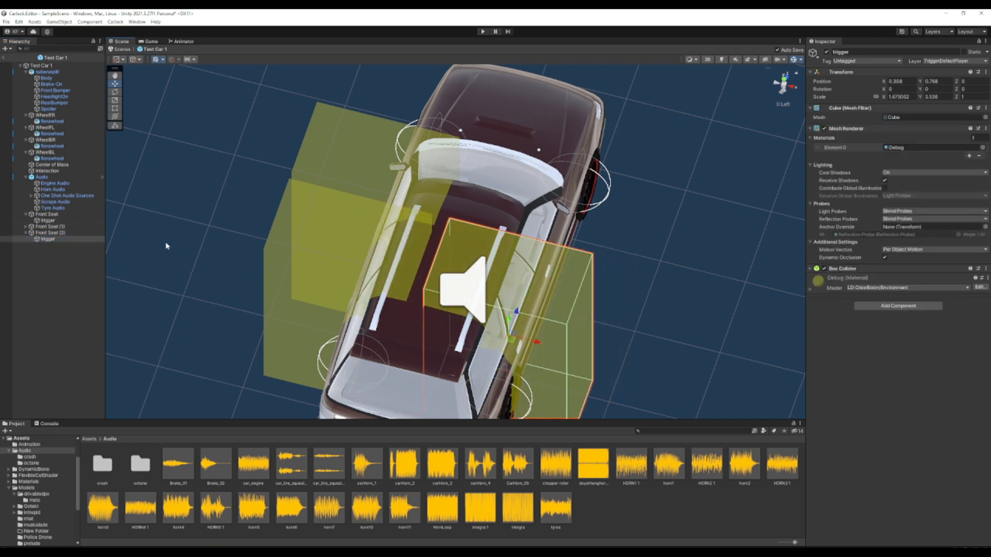
left_click(48, 232)
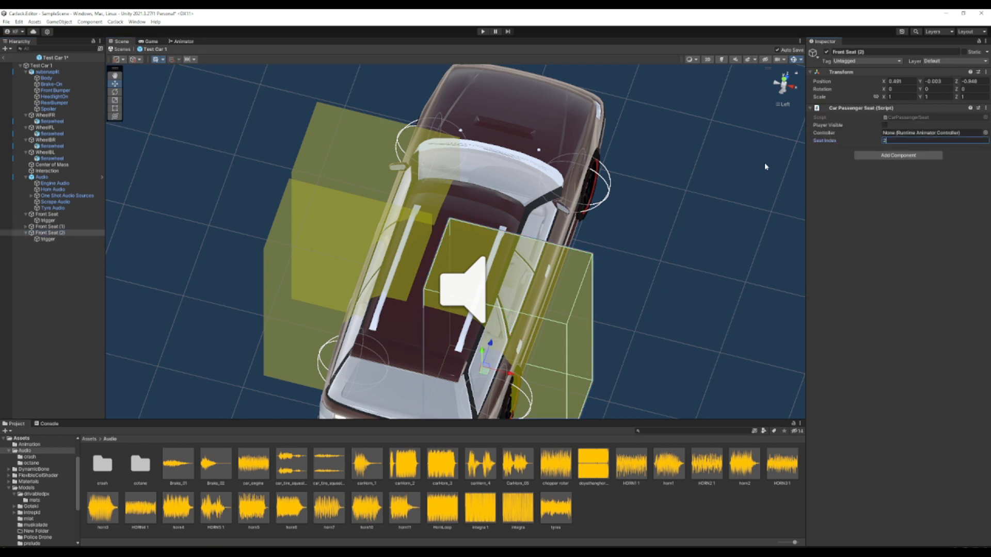
left_click(50, 226)
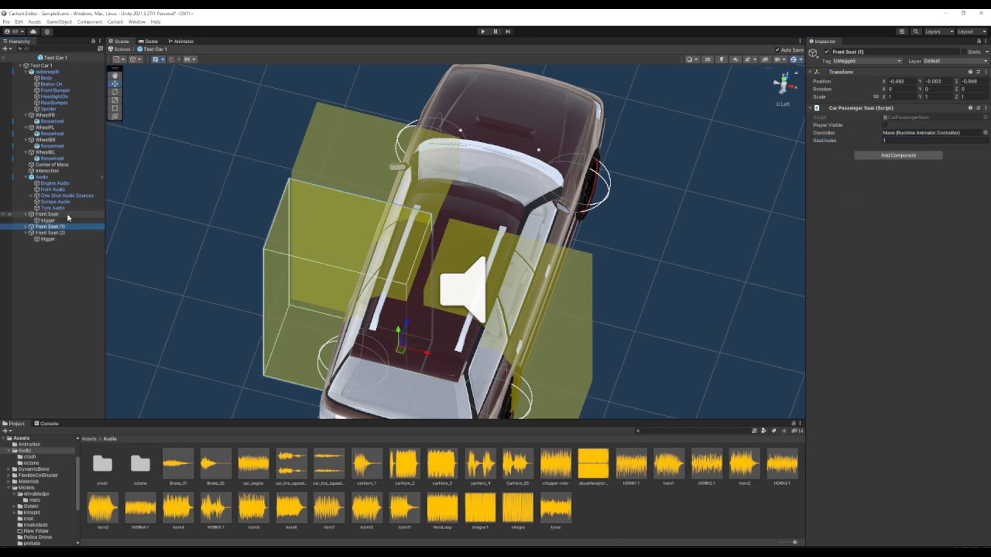
left_click(47, 215)
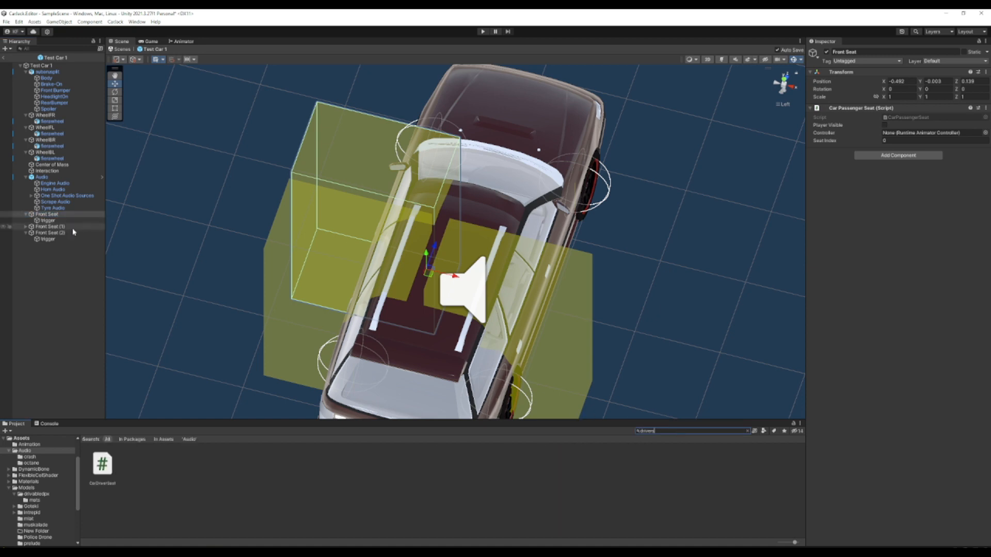
- Create a Driver child with the CarDriverSeat script and pick its animator controller
left_click(46, 214)
type("Driver")
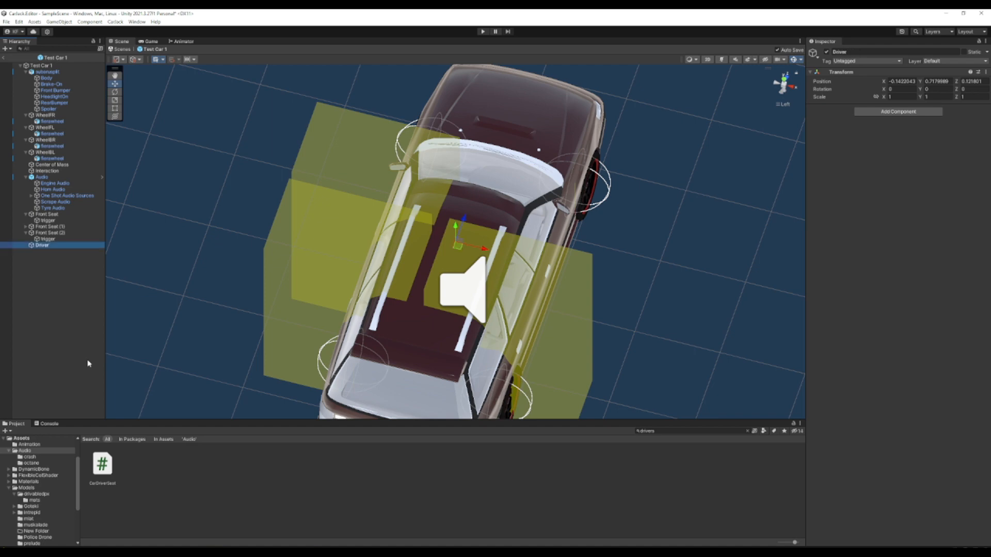
left_click(897, 111)
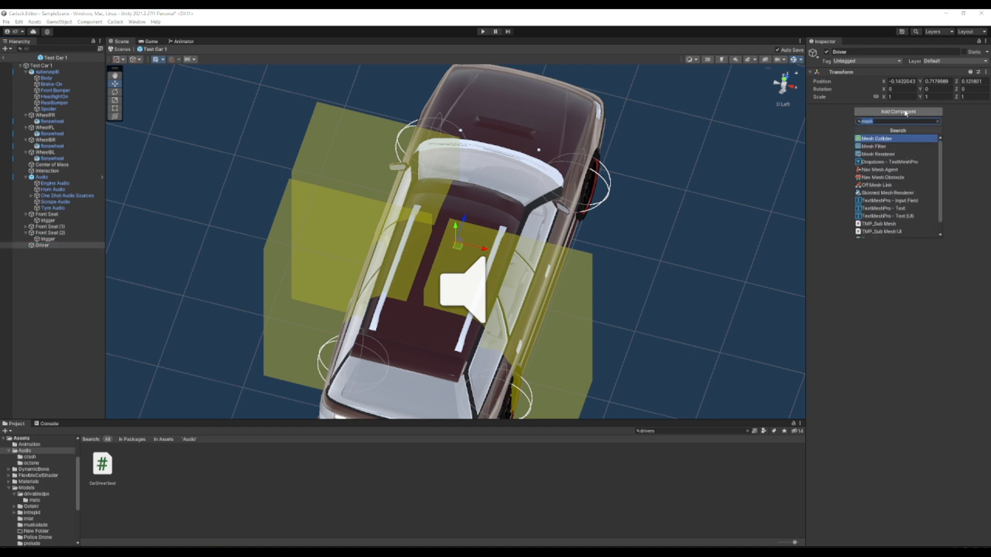
left_click(897, 139)
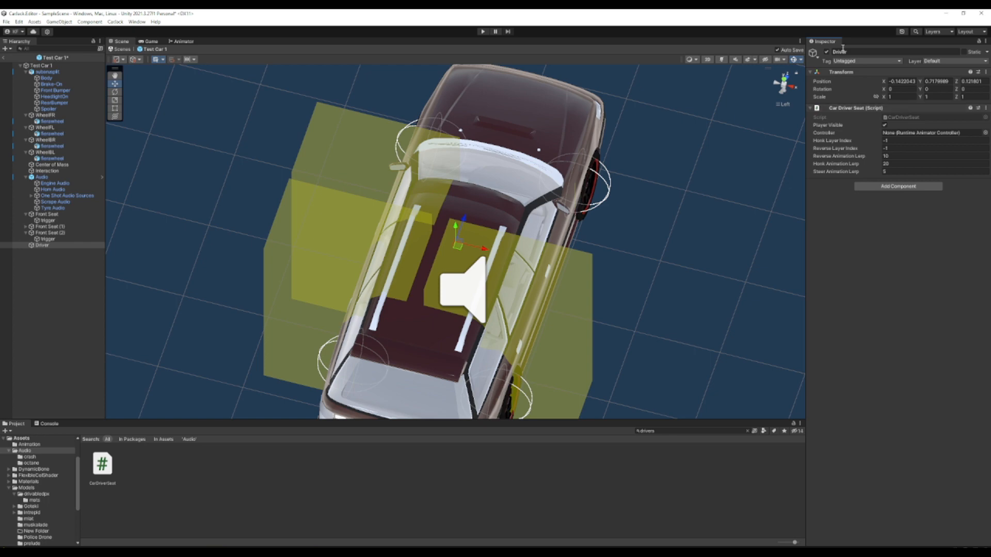
left_click(985, 132)
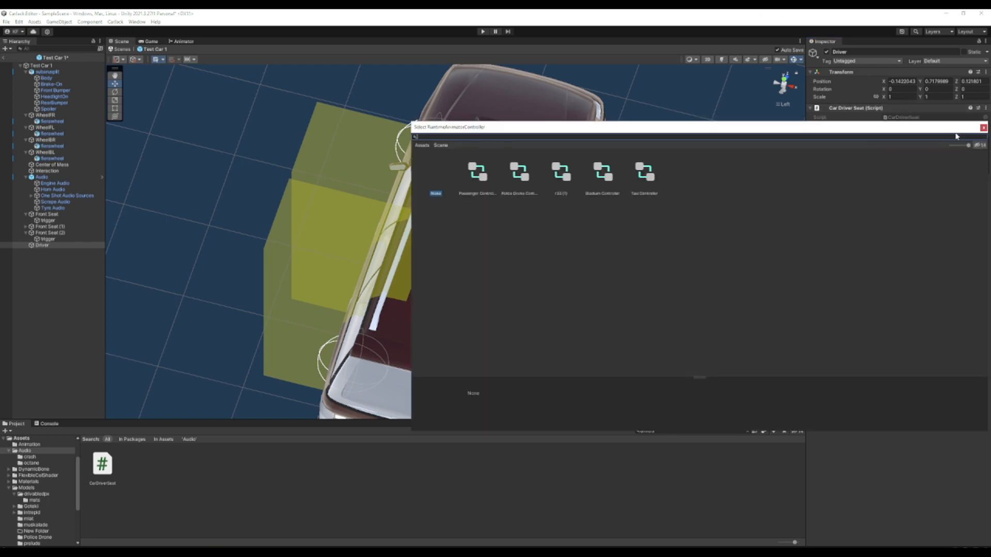
mouse_move(591, 149)
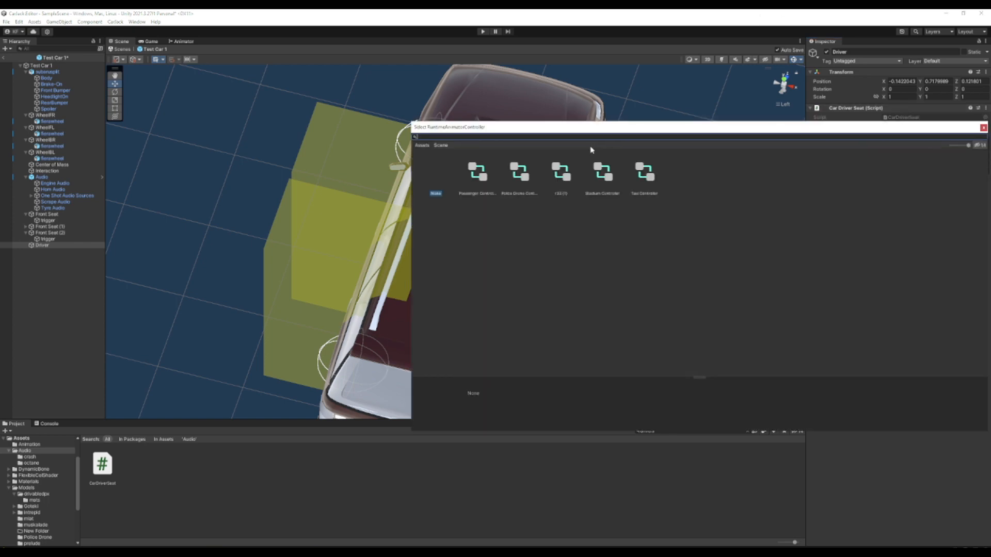
left_click(602, 173)
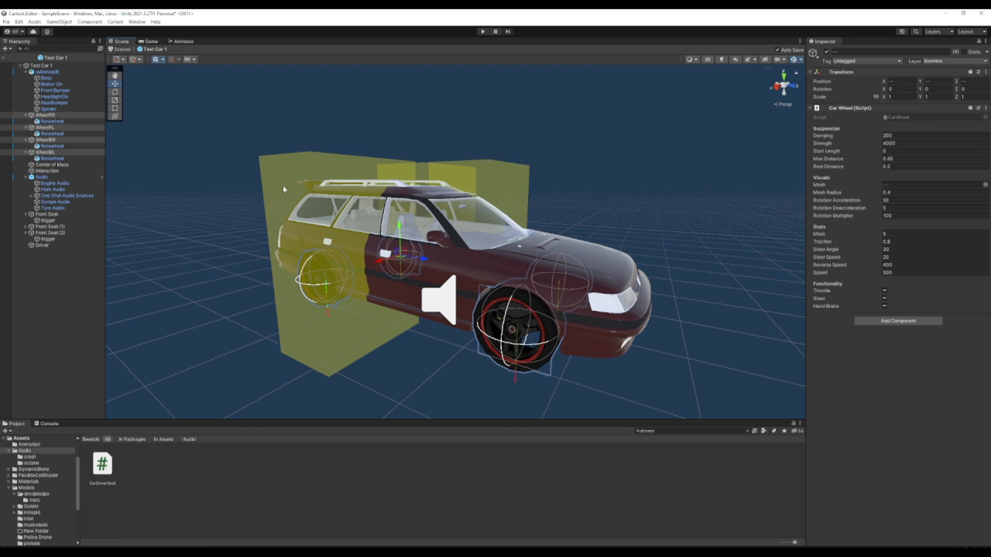
mouse_move(127, 168)
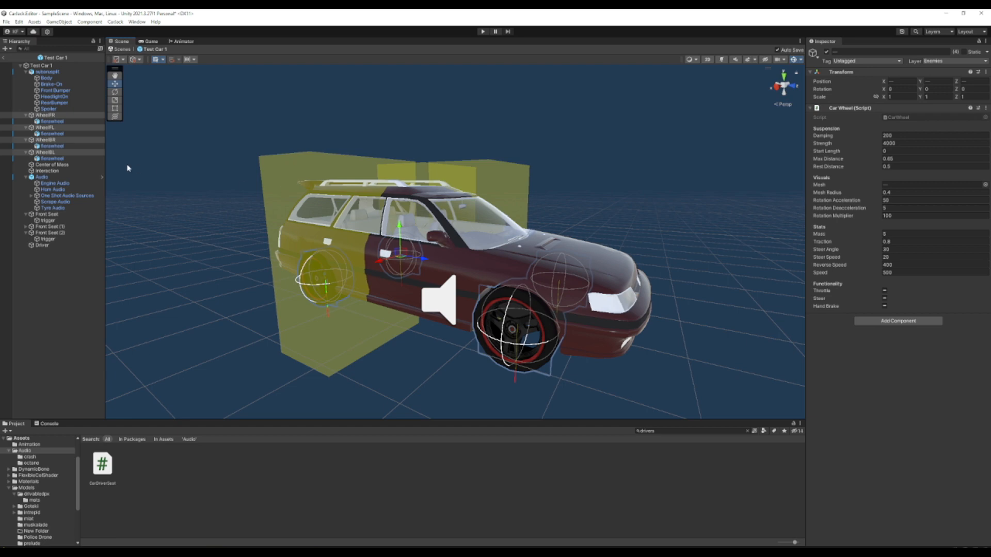